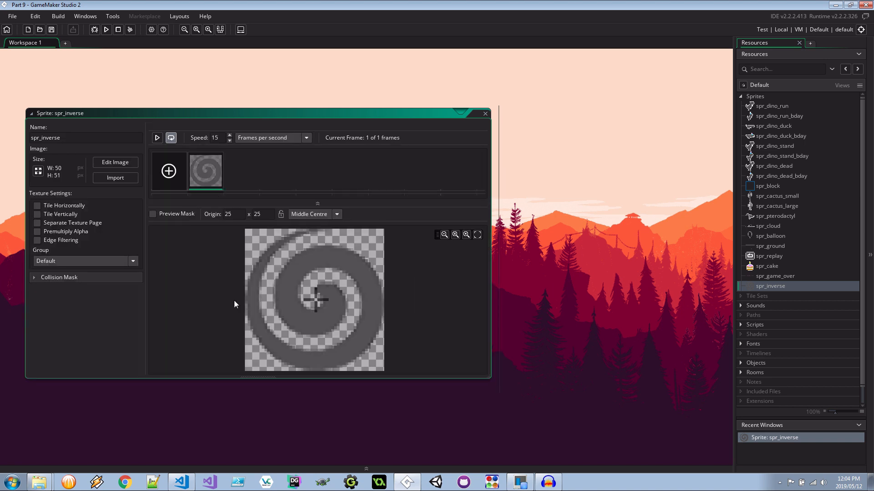
pyautogui.moveTo(306, 357)
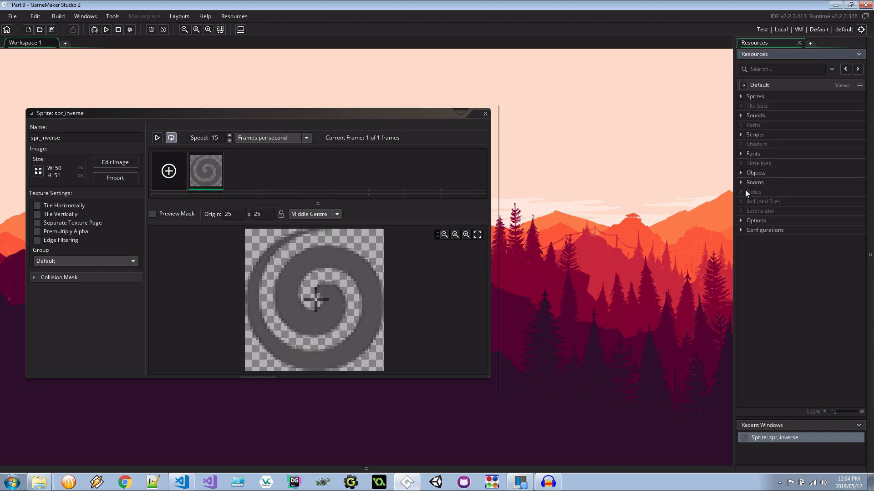
# Create object obj_inverse with the spr_inverse sprite and bring up its Parent settings
pyautogui.rightClick(755, 173)
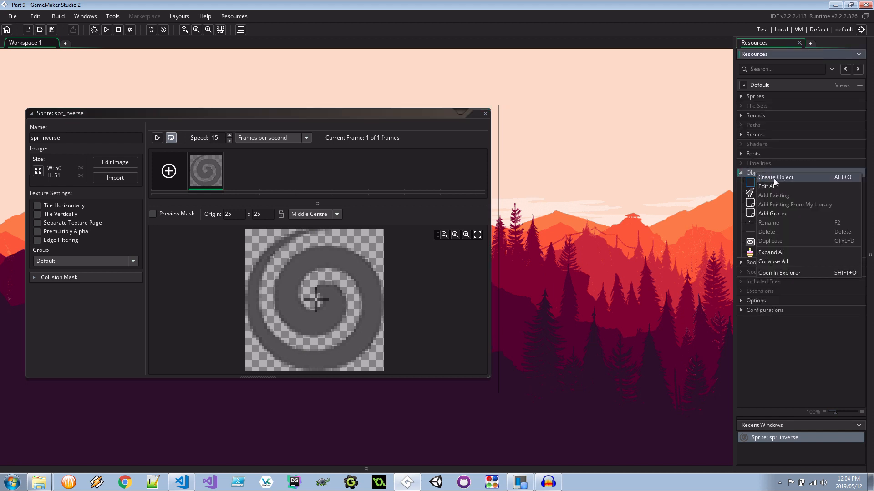
pyautogui.click(776, 177)
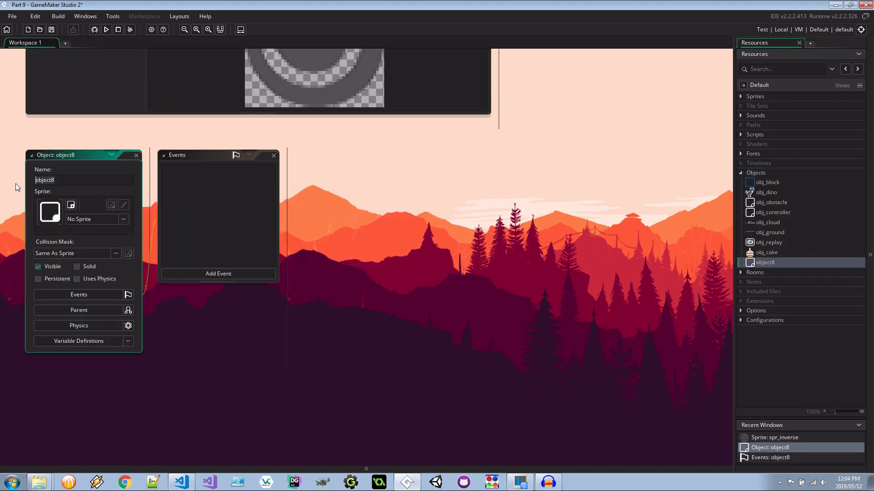
pyautogui.write('obj_inverse')
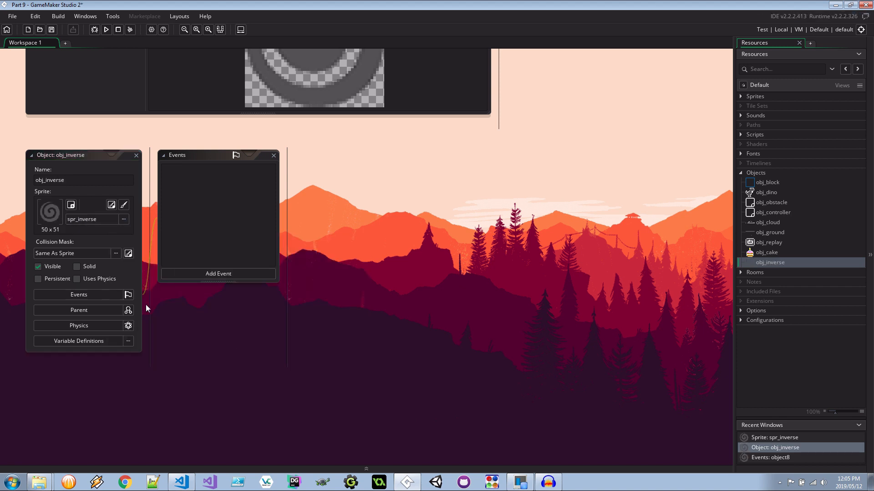
pyautogui.click(79, 309)
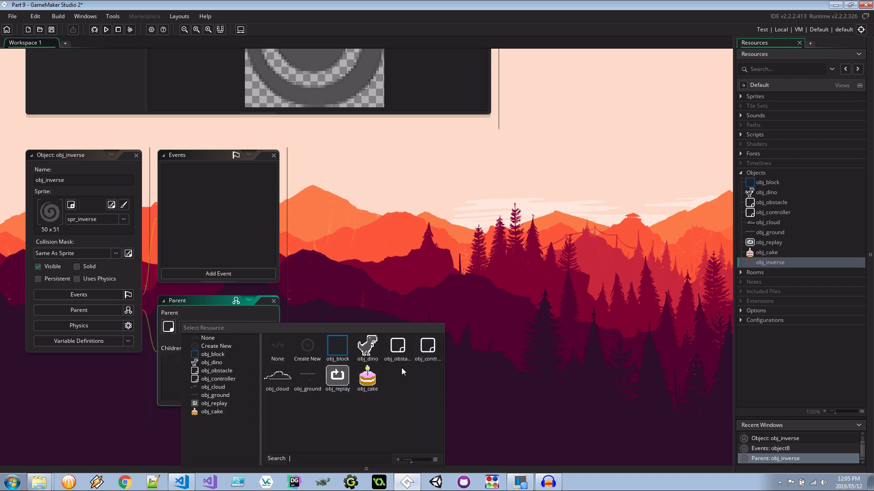
# Choose obj_obstacle as the parent of obj_inverse
pyautogui.click(396, 350)
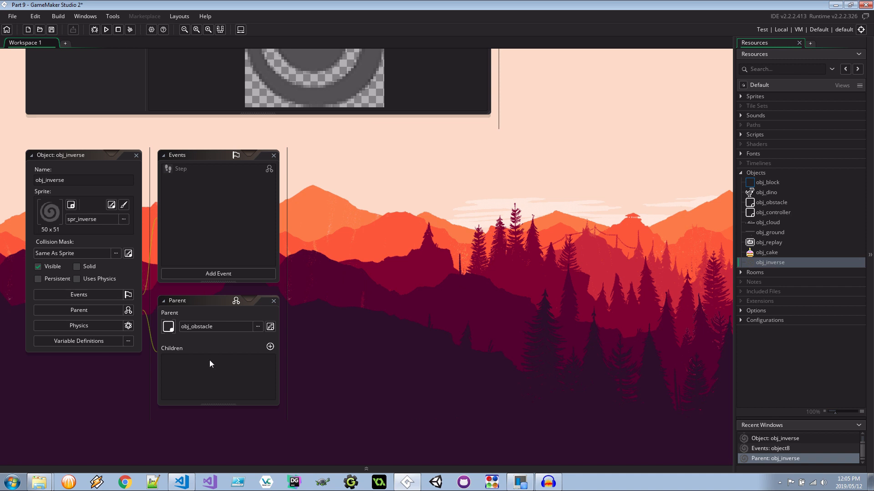
pyautogui.moveTo(275, 175)
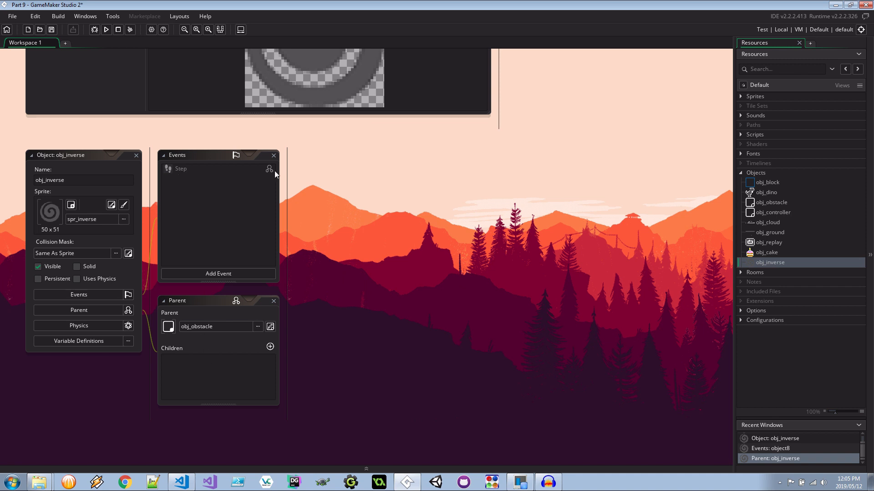
pyautogui.moveTo(270, 168)
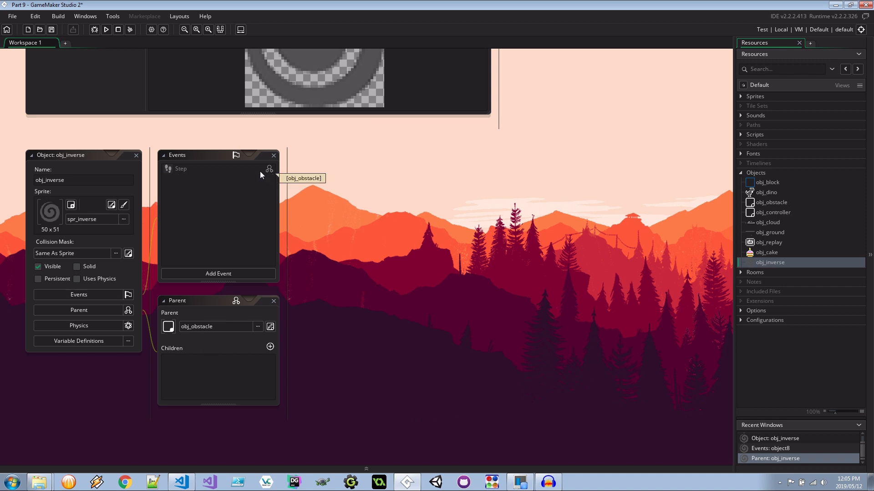
pyautogui.moveTo(222, 172)
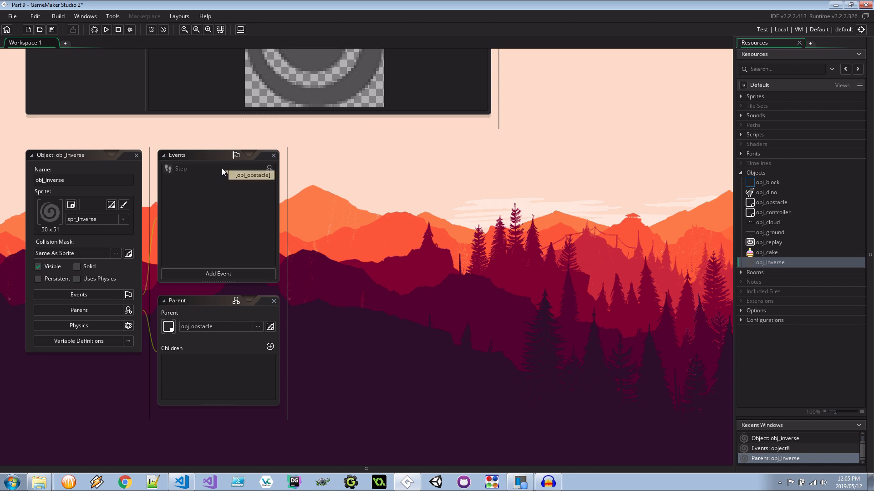
pyautogui.moveTo(270, 172)
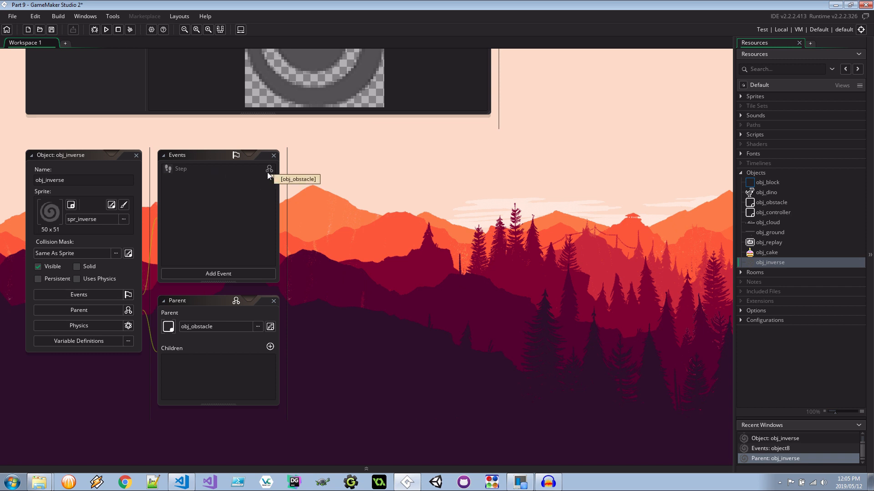
pyautogui.moveTo(252, 172)
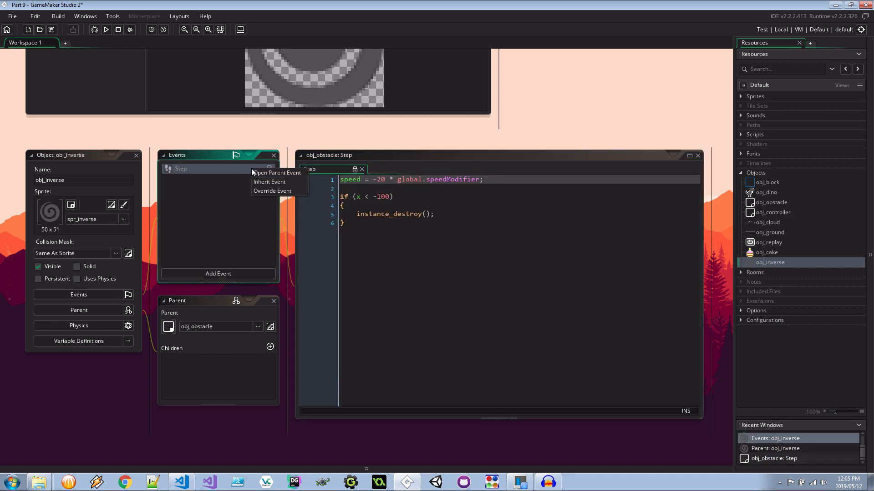
pyautogui.moveTo(270, 182)
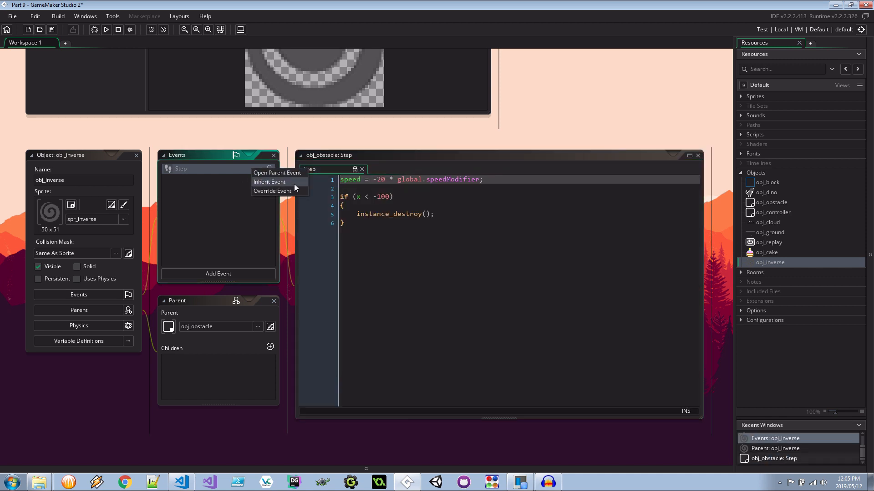
# Add an inherited Step event to obj_inverse with image_angle += 10 after event_inherited()
pyautogui.click(269, 182)
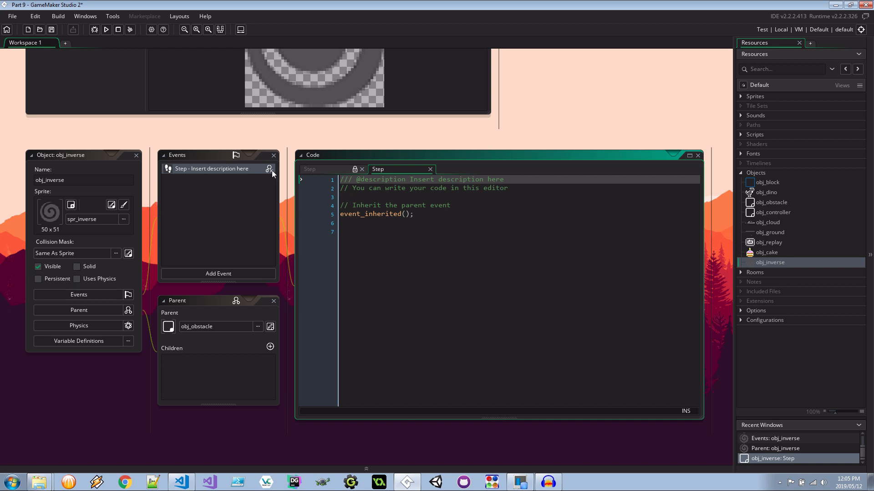
pyautogui.moveTo(270, 172)
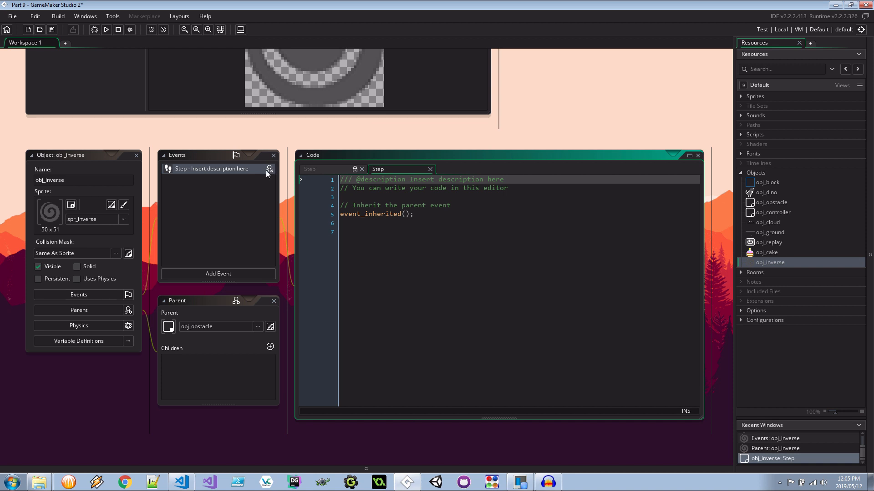
pyautogui.moveTo(383, 194)
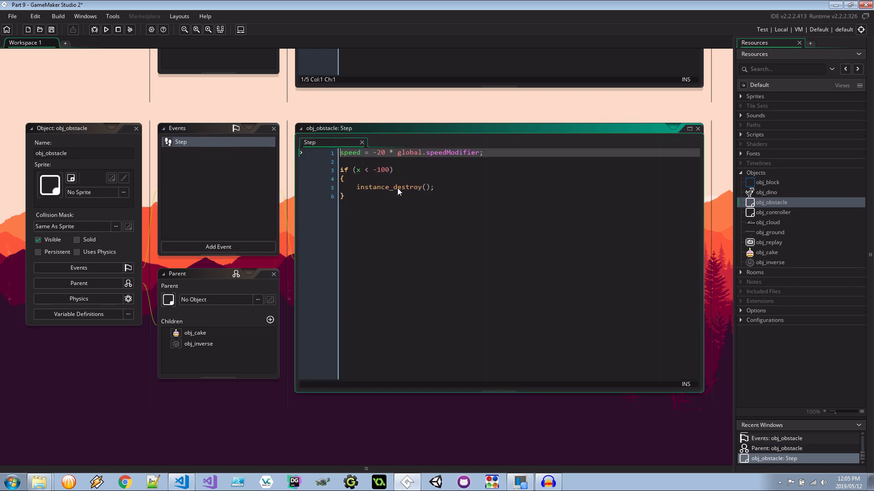
pyautogui.moveTo(426, 169)
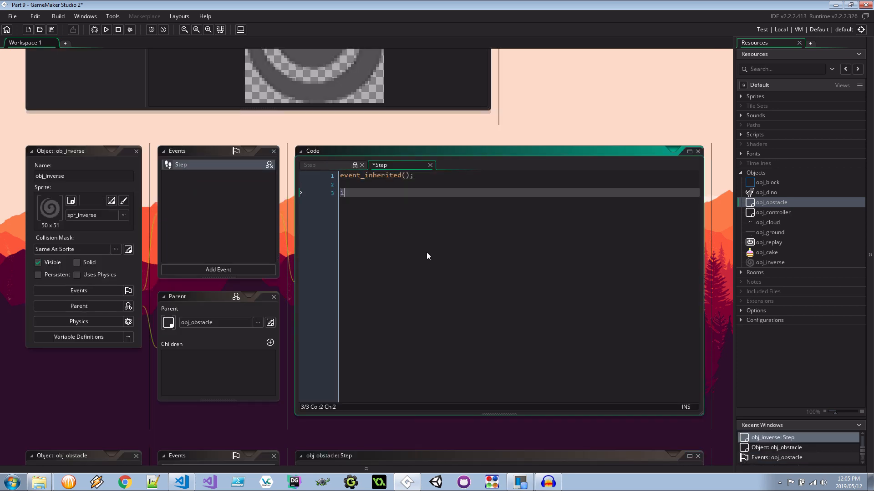
pyautogui.write('mage_angle += 10;')
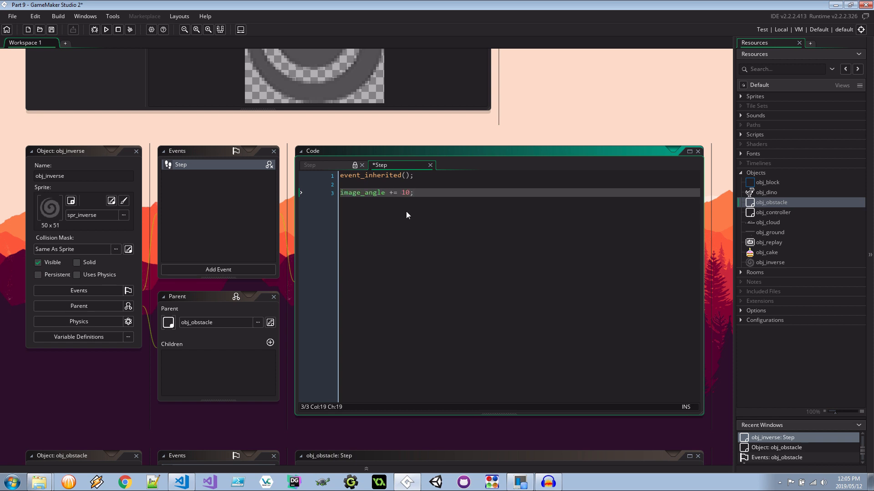
pyautogui.moveTo(278, 192)
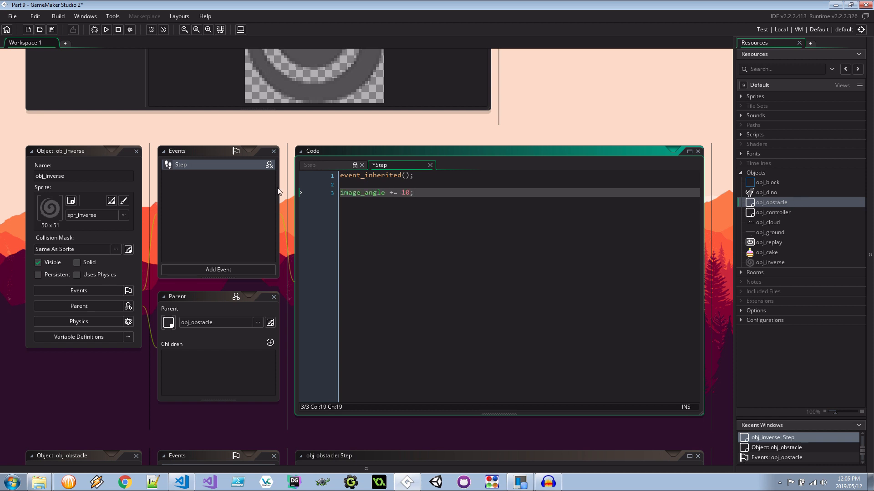
pyautogui.click(756, 272)
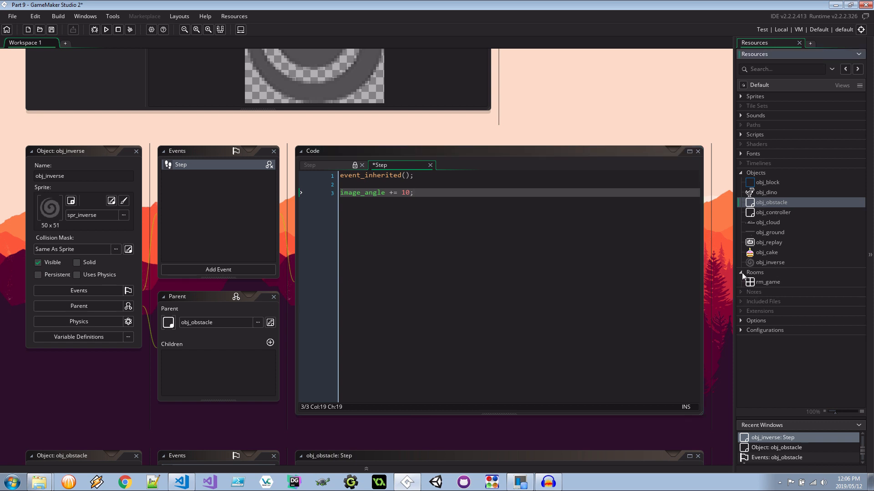
# Add global.inverse = false; to rm_game's room creation code
pyautogui.doubleClick(767, 283)
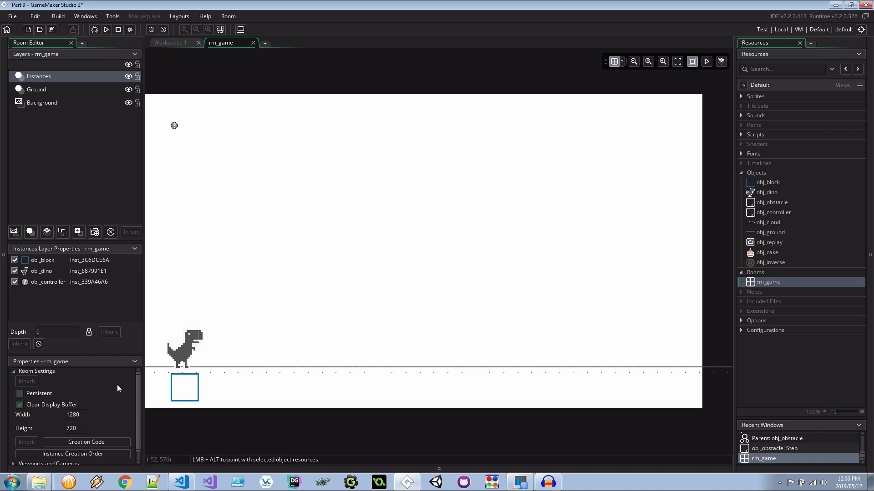
pyautogui.click(86, 442)
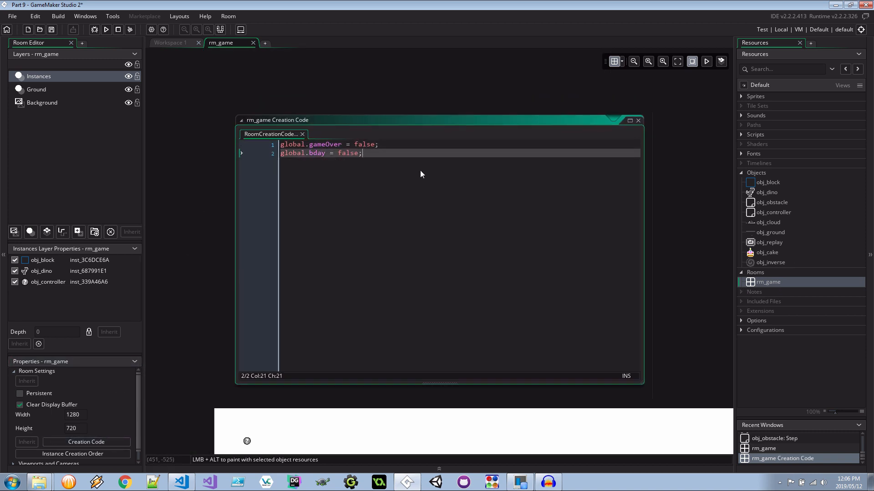
pyautogui.write('gloabl')
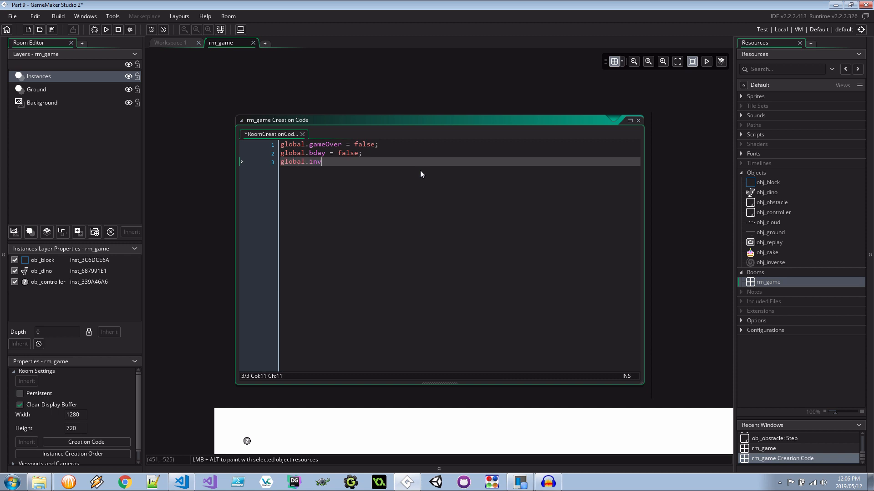
pyautogui.write('erse = fals')
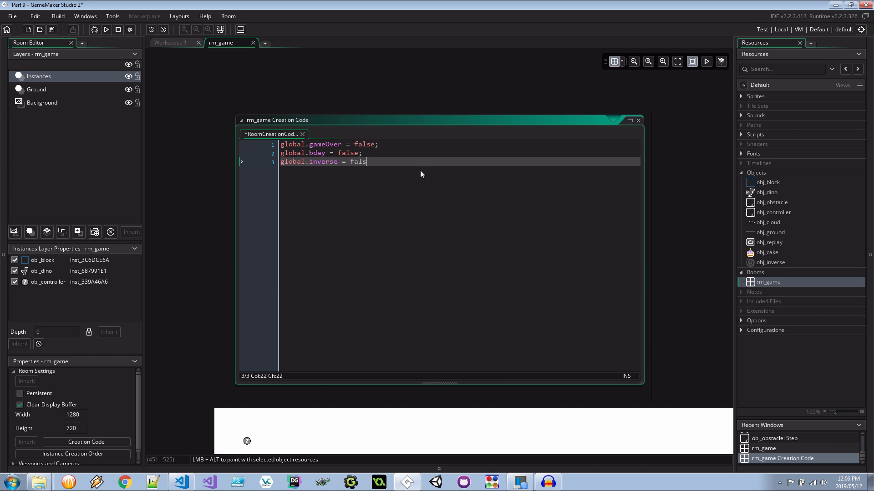
pyautogui.write('e;')
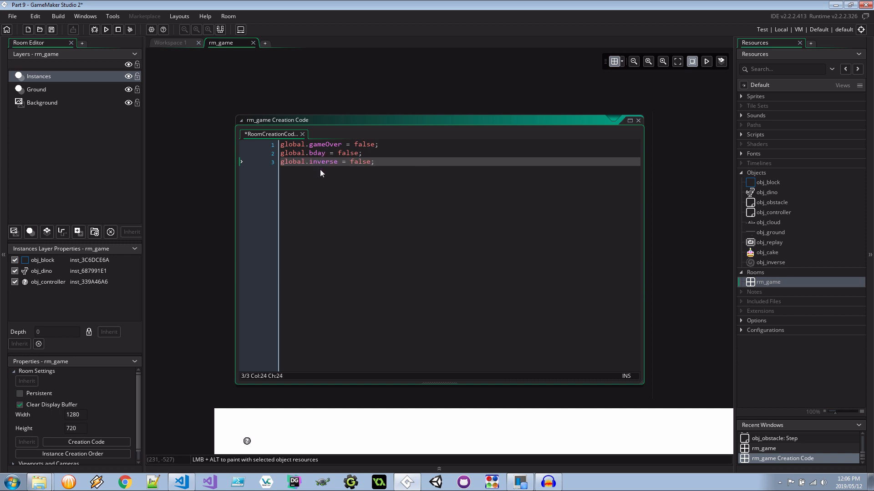
pyautogui.moveTo(246, 162)
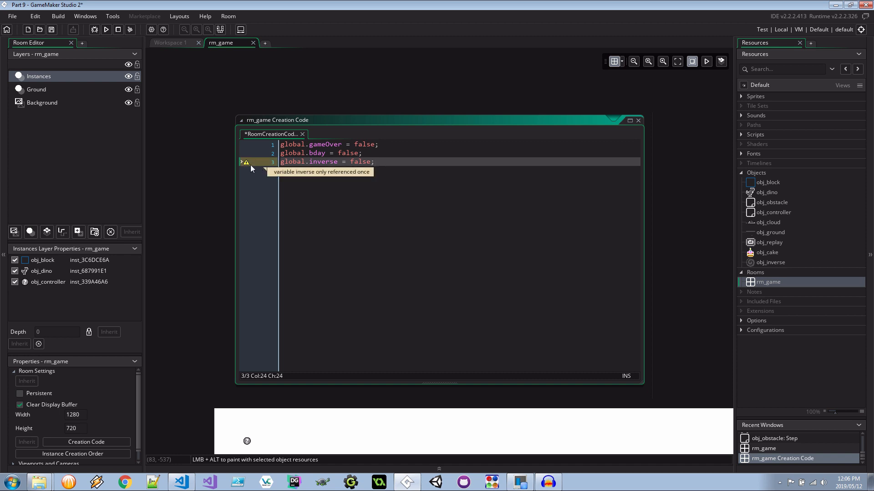
pyautogui.moveTo(258, 182)
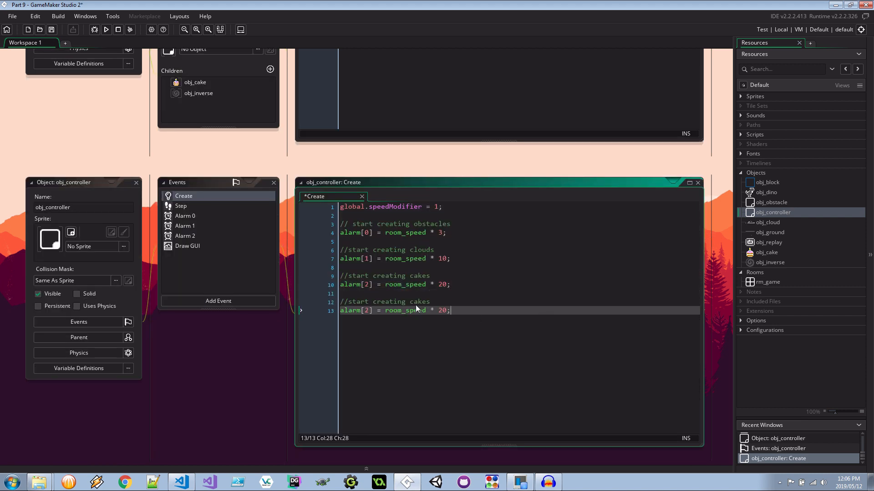
# Add an inverse-obstacle comment and alarm[3] = room_speed * 7; to obj_controller's Create event
pyautogui.write('inverse')
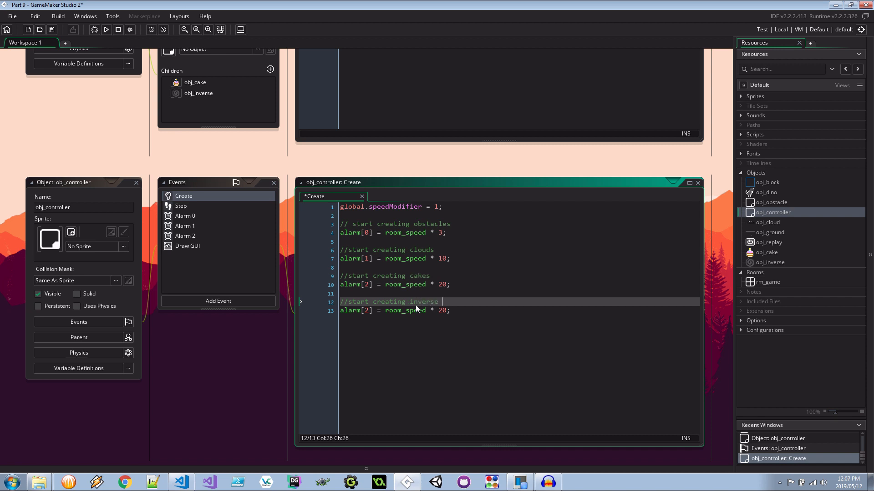
pyautogui.write('obstacles')
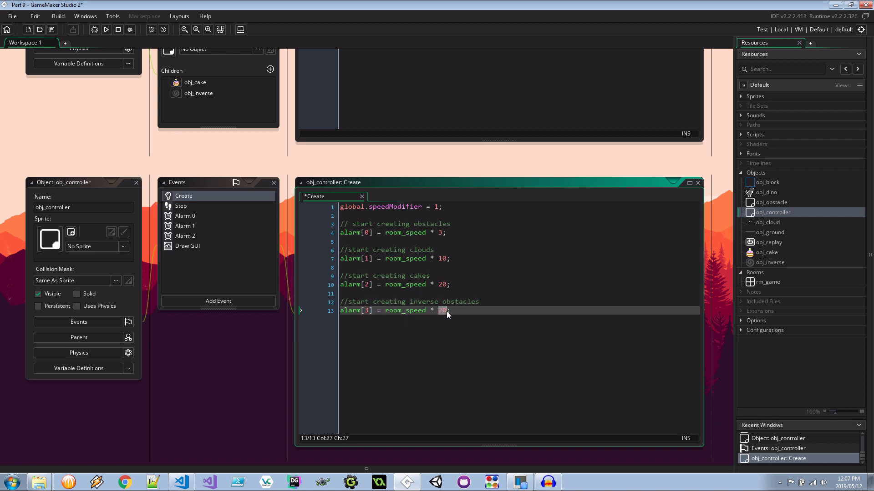
pyautogui.write('7')
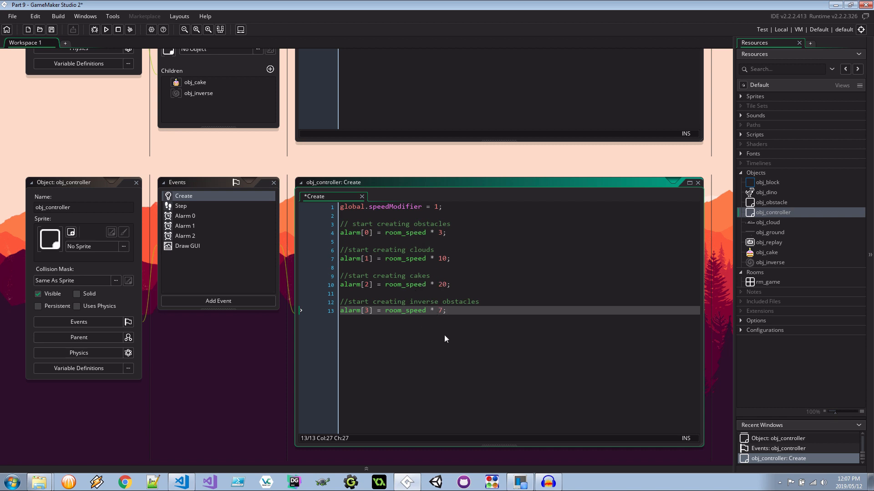
pyautogui.moveTo(420, 323)
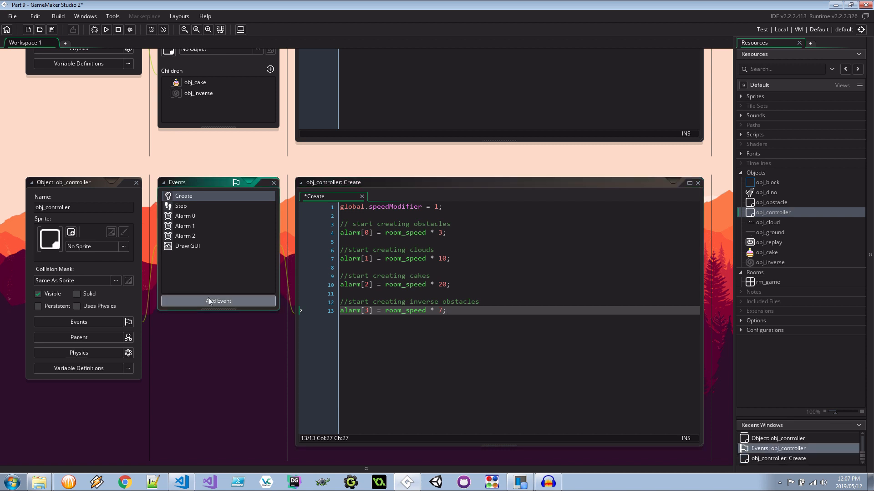
# Add an Alarm 3 event calling instance_create_layer at room_width + 100, room_height - 100
pyautogui.click(217, 301)
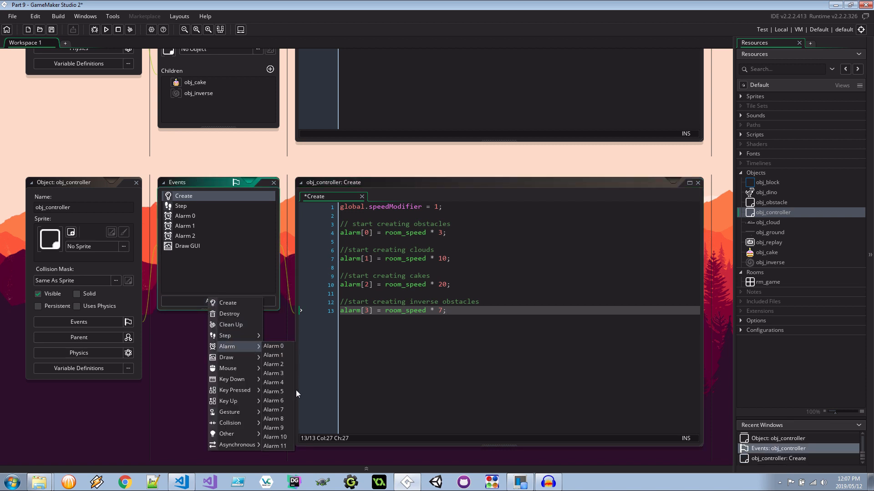
pyautogui.click(273, 373)
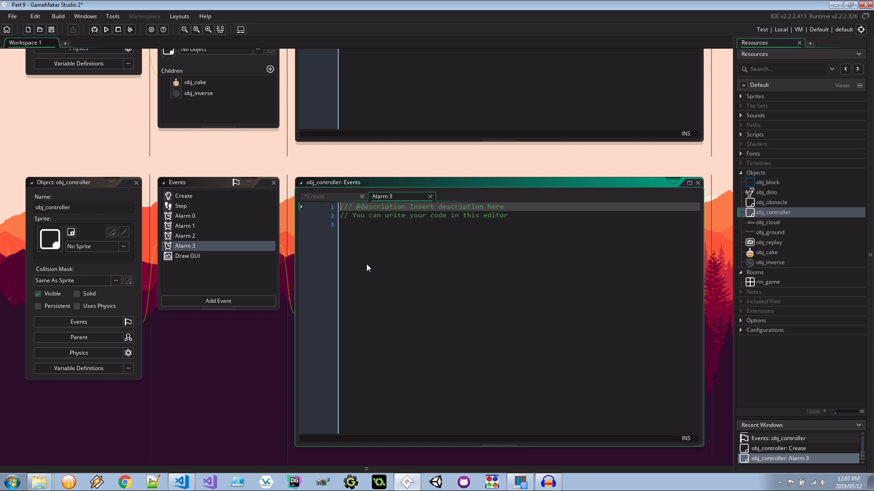
pyautogui.write('instance_create_layer(')
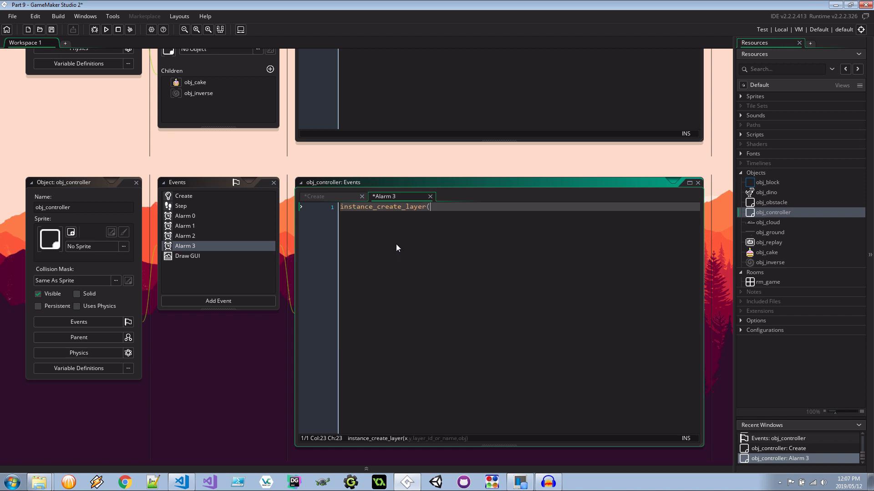
pyautogui.write('room_width')
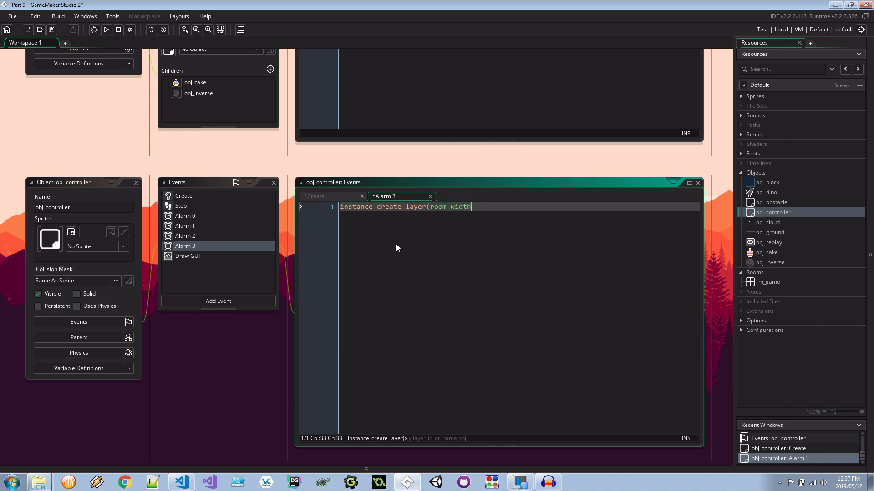
pyautogui.write('+ 100')
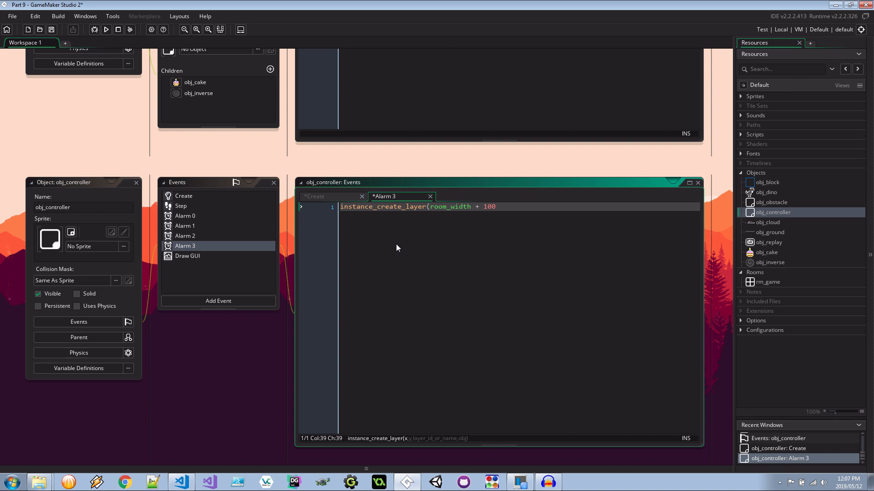
pyautogui.write(',')
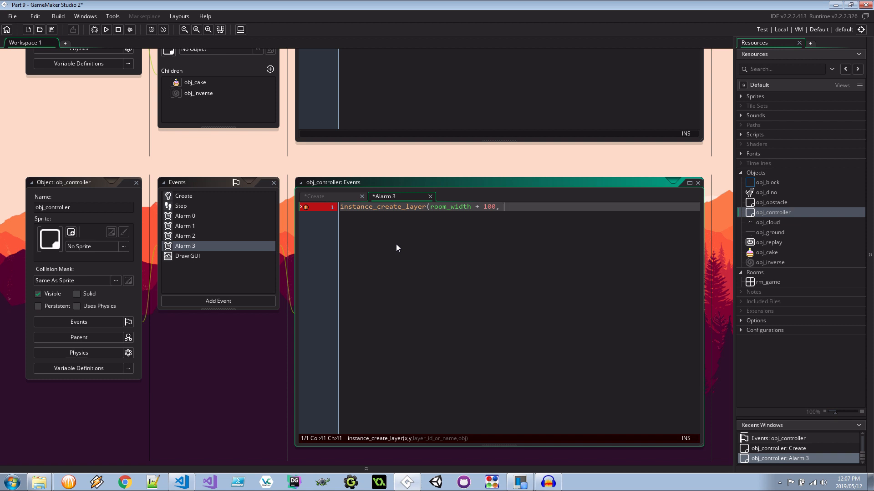
pyautogui.write('room_height - 100,')
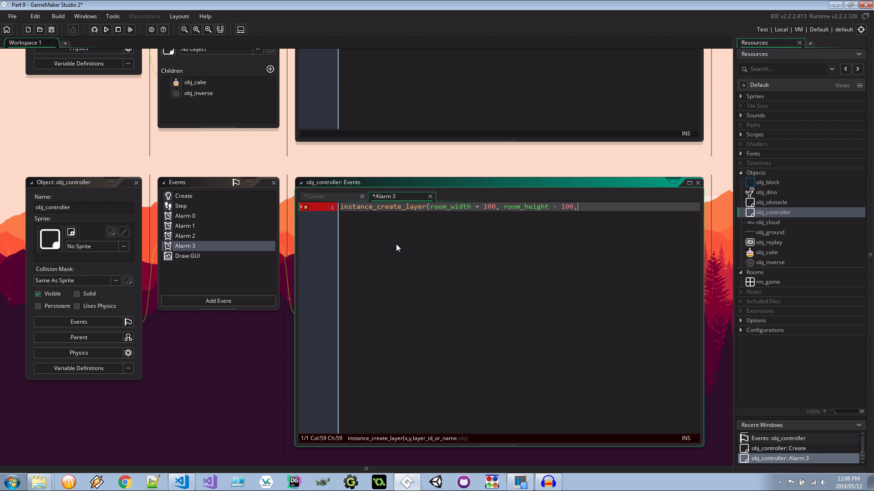
# Finish the call with the "Instances" layer and obj_inverse as the created object
pyautogui.write('"Inst')
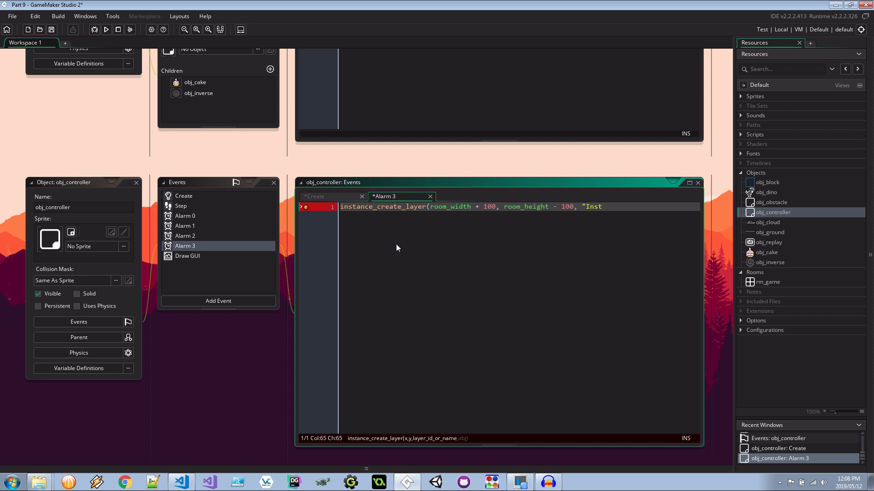
pyautogui.write('ances"')
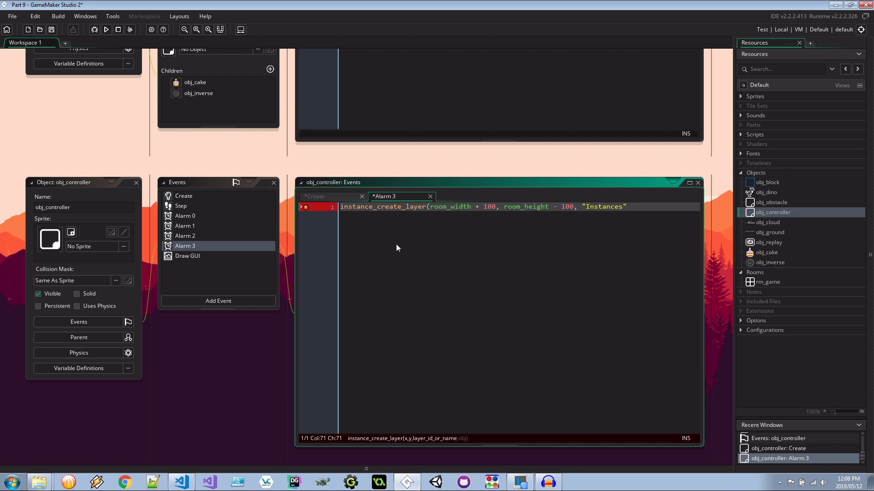
pyautogui.write(', obj_')
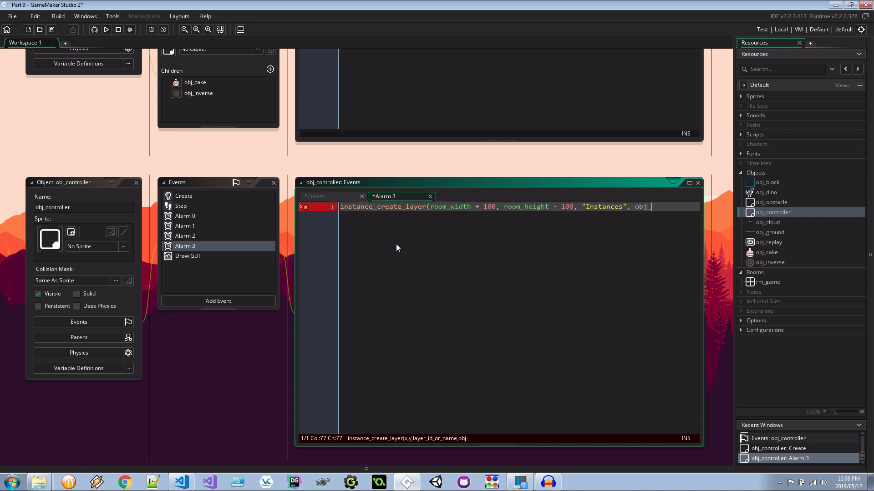
pyautogui.write('inverse)')
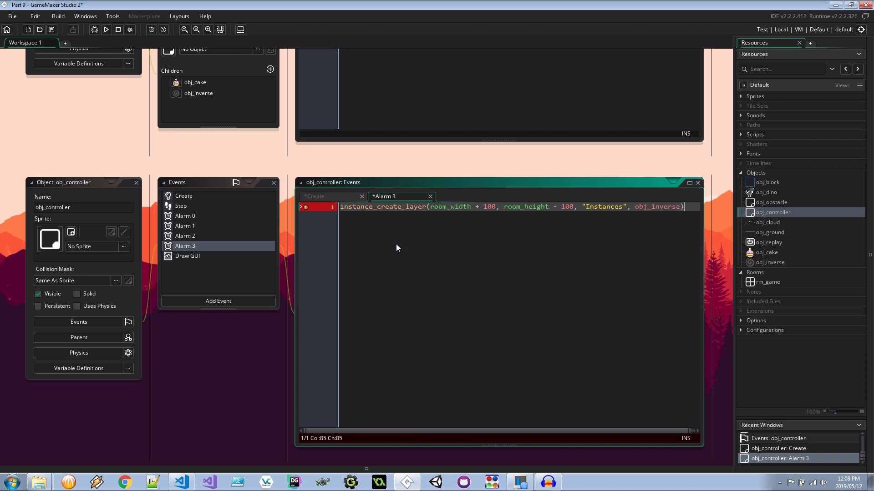
pyautogui.write(';')
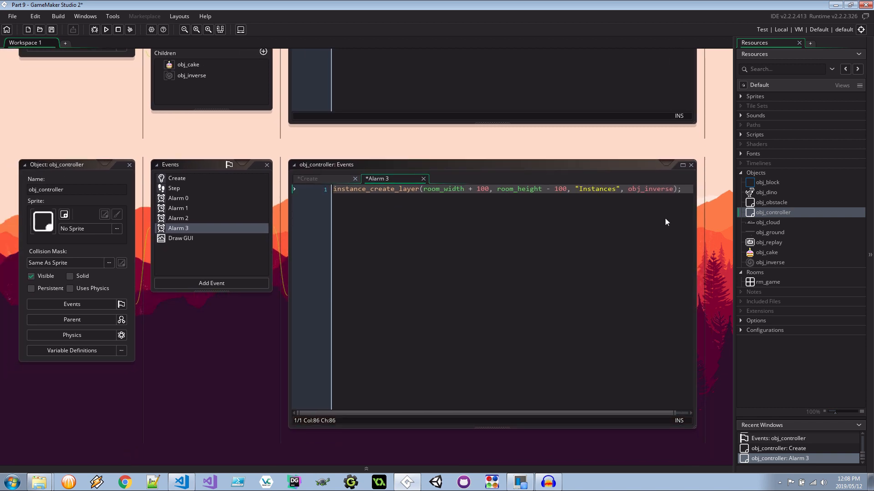
pyautogui.moveTo(351, 206)
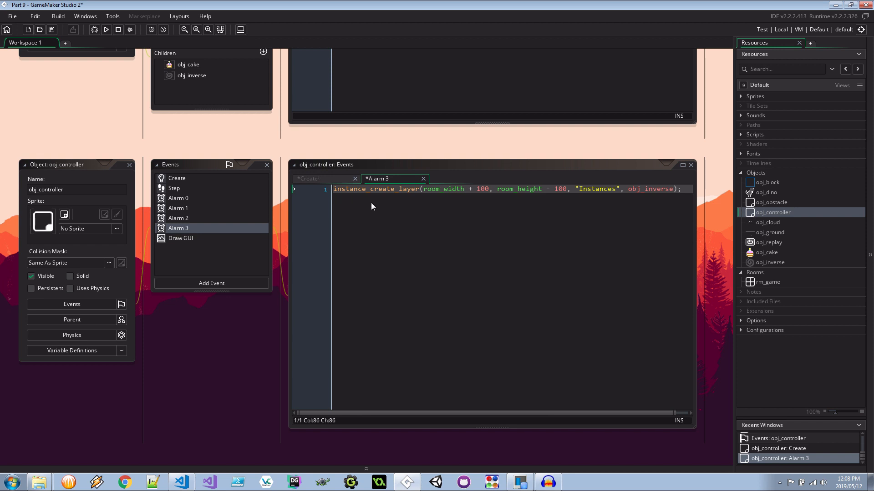
pyautogui.moveTo(336, 196)
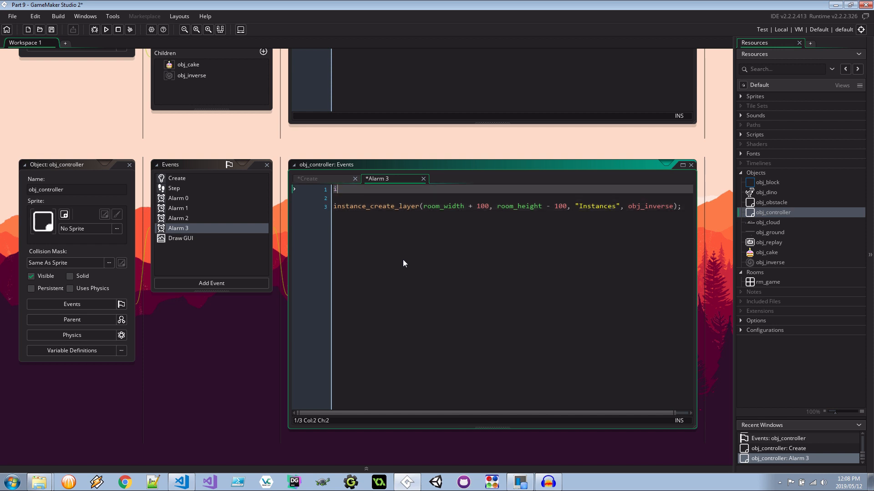
# Write if (global.gameOver || (global.bday && !global.inverse)) exit; at the top of Alarm 3
pyautogui.write('if (')
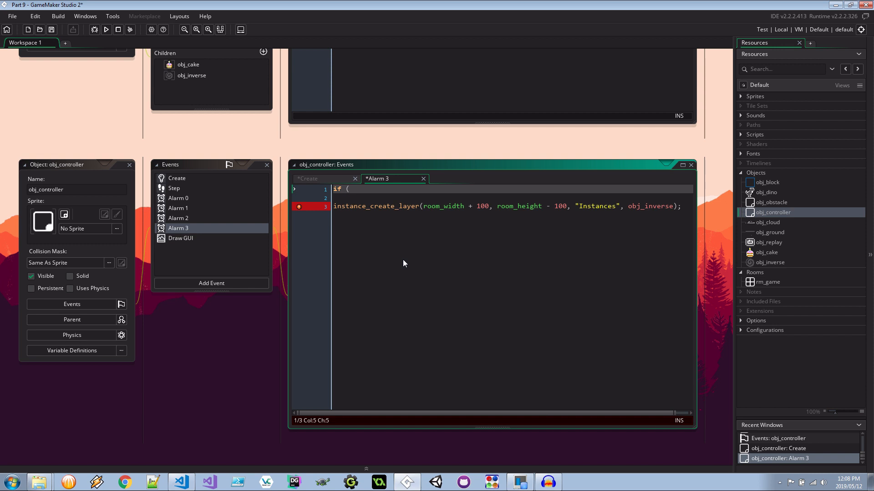
pyautogui.write('glob')
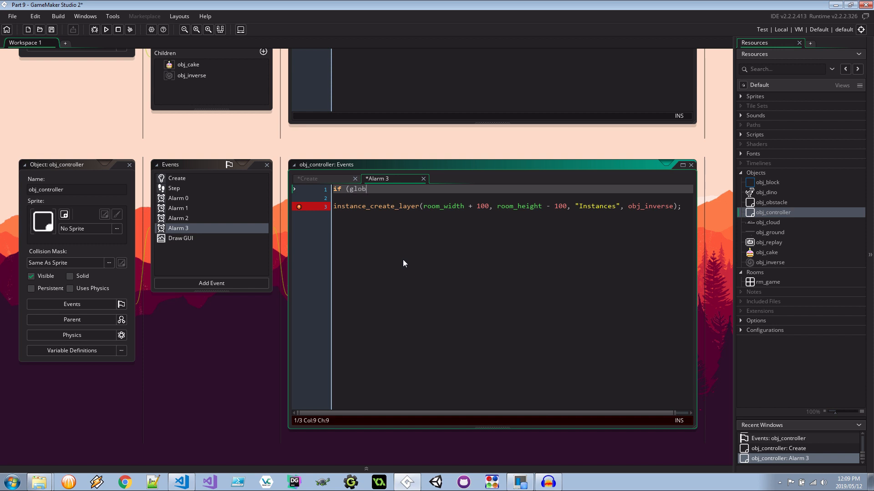
pyautogui.write('al.gameOver')
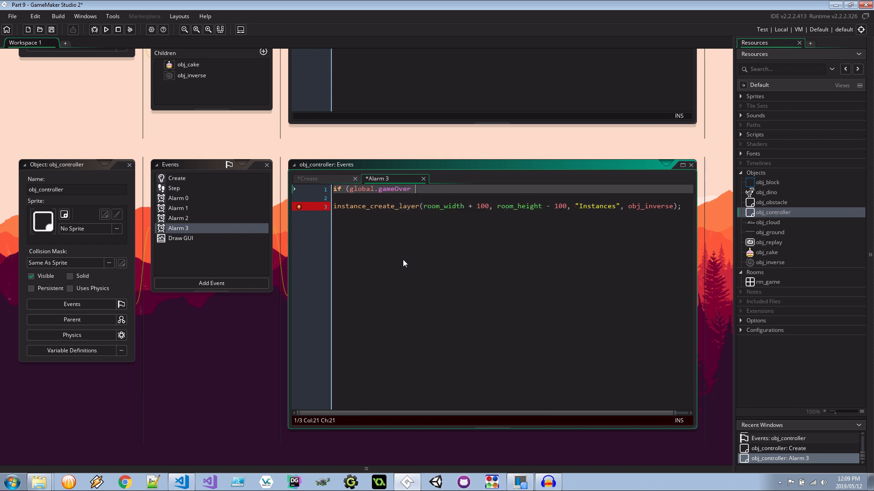
pyautogui.write('||')
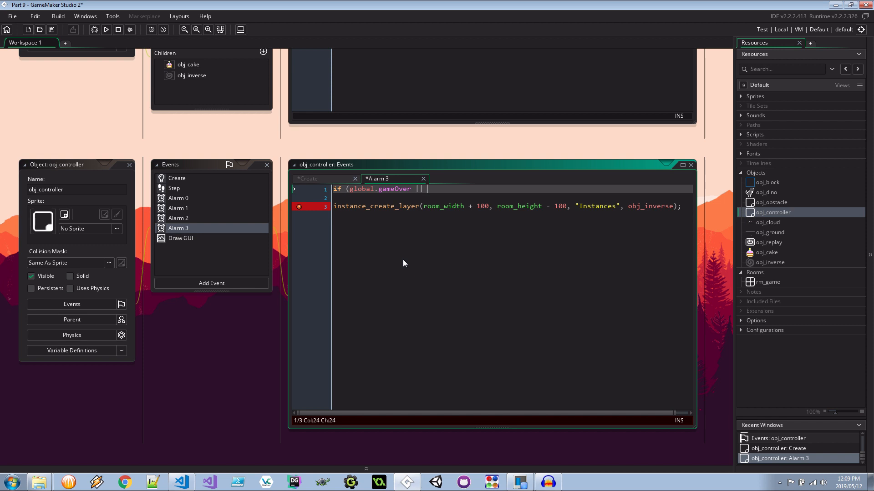
pyautogui.write('(global.bday')
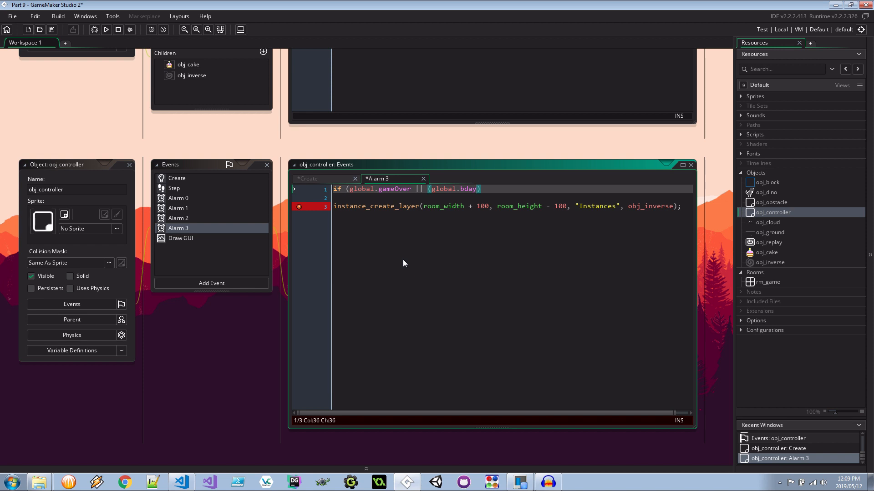
pyautogui.write('&& !gloab')
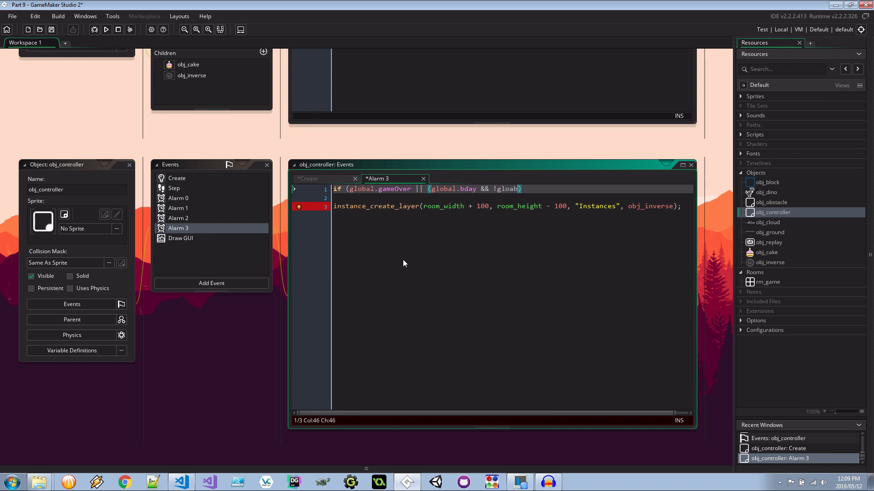
pyautogui.write('global.')
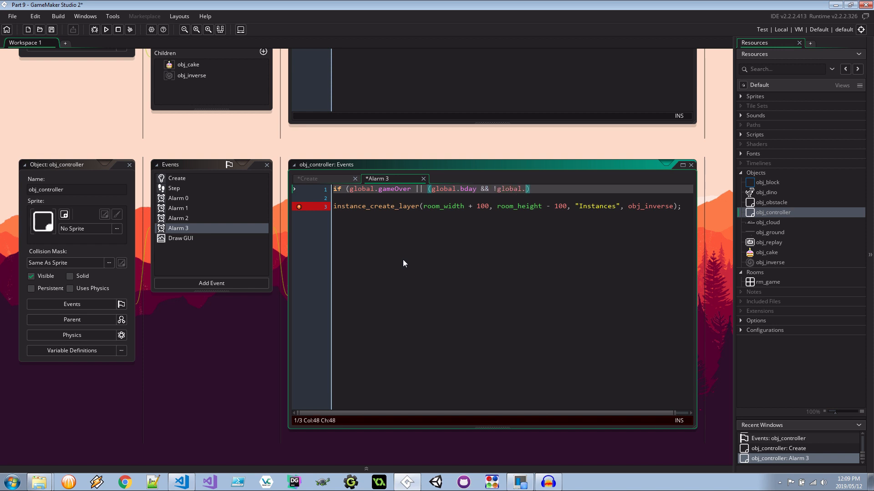
pyautogui.write('inverse')
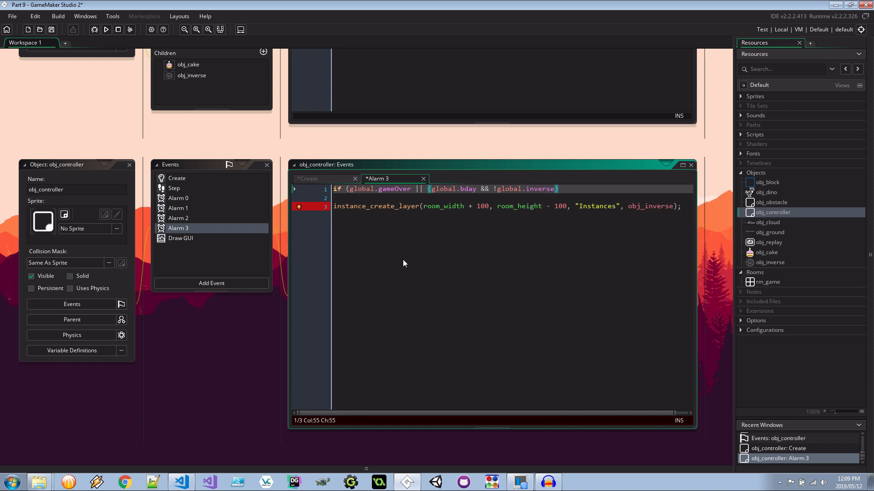
pyautogui.write('))')
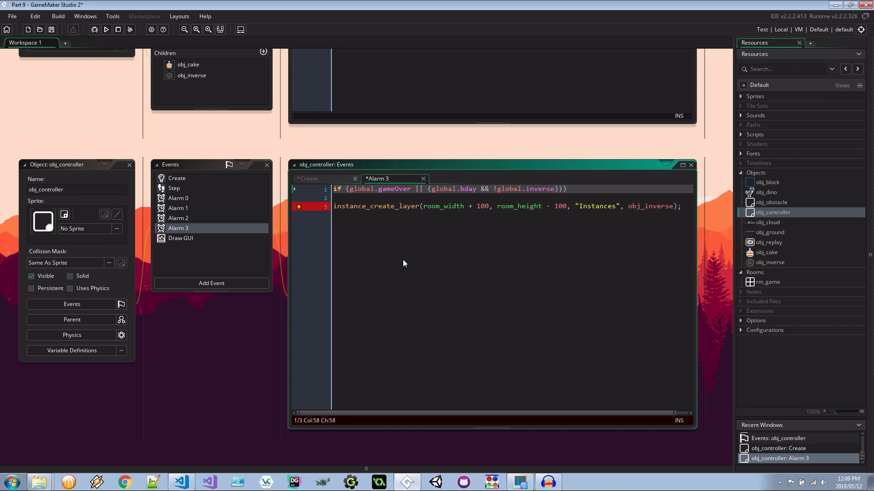
pyautogui.write("exit'")
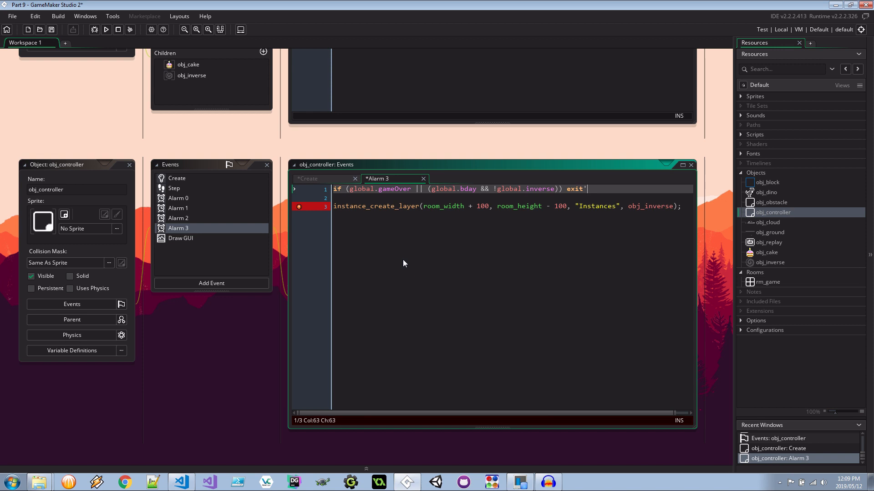
pyautogui.write(';')
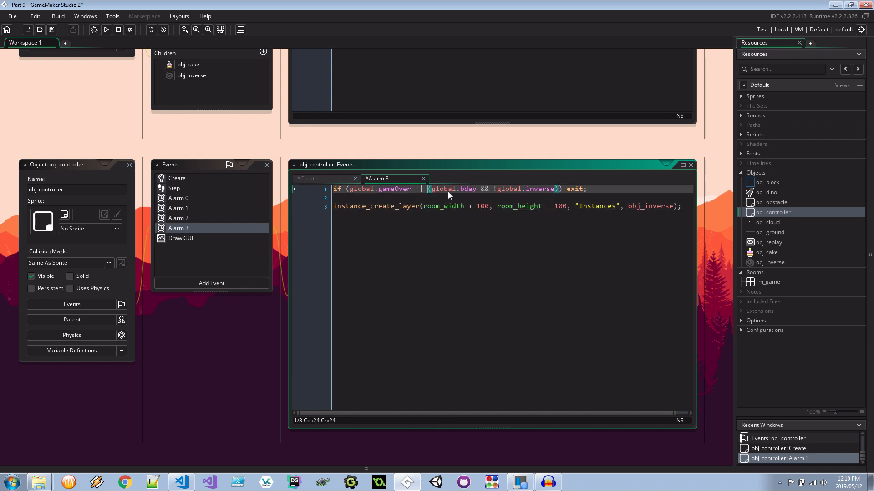
pyautogui.moveTo(674, 207)
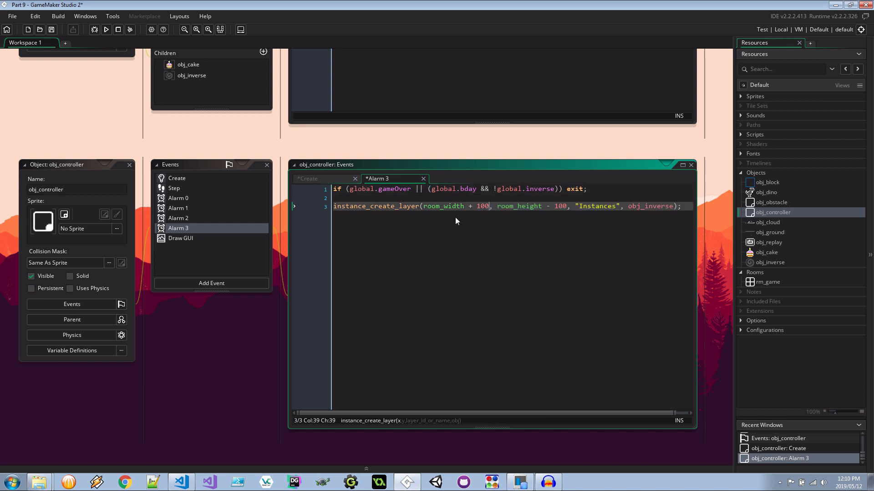
pyautogui.moveTo(674, 218)
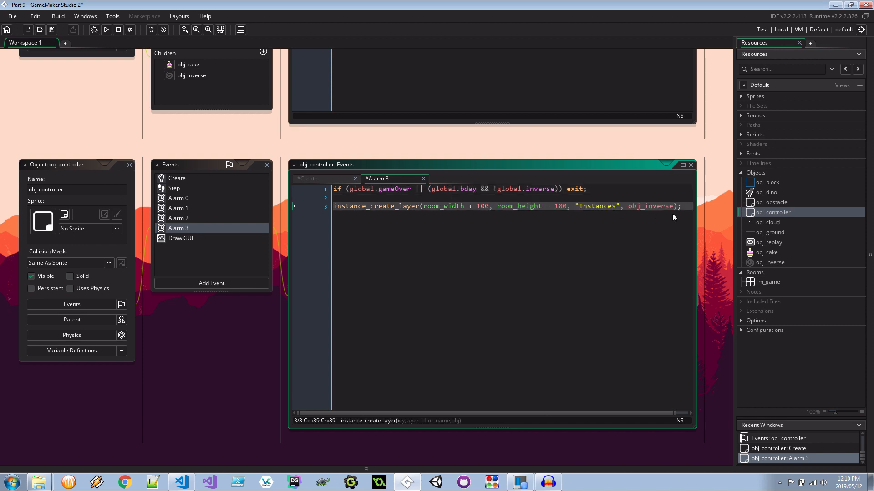
# Re-arm the alarm with alarm[3] = room_speed * 7; at the end of Alarm 3
pyautogui.write('alarm')
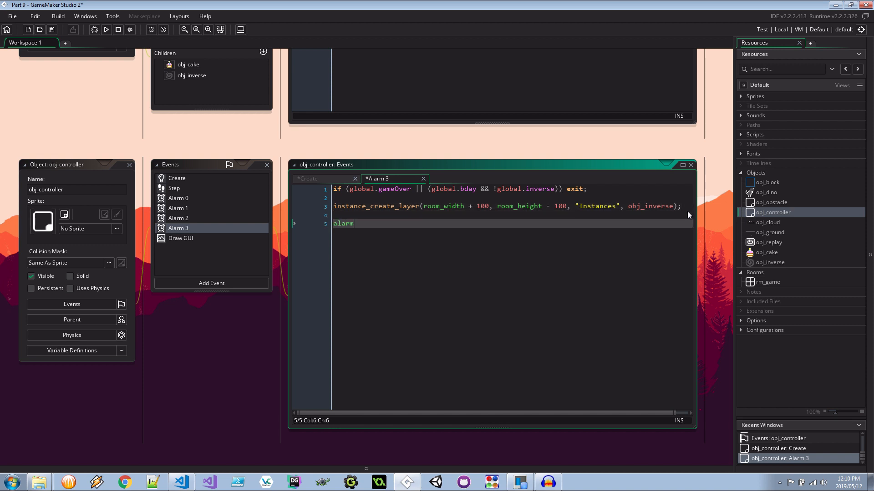
pyautogui.write('[3]')
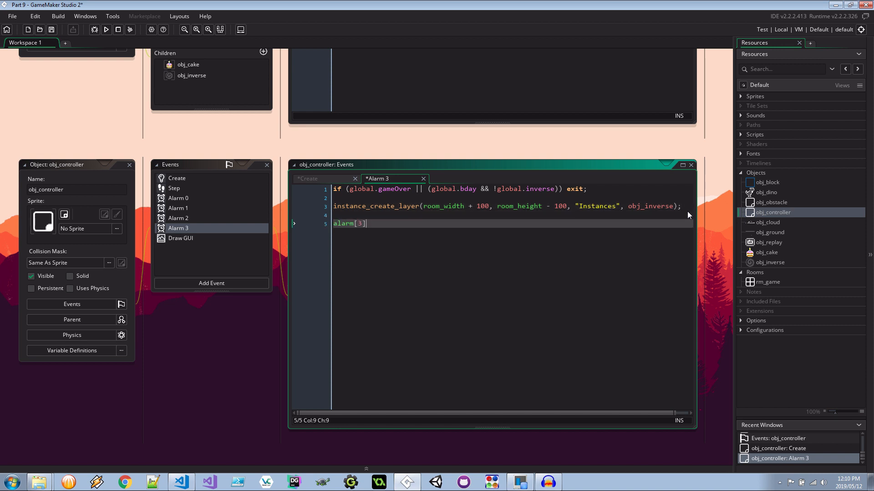
pyautogui.write('= room_spee')
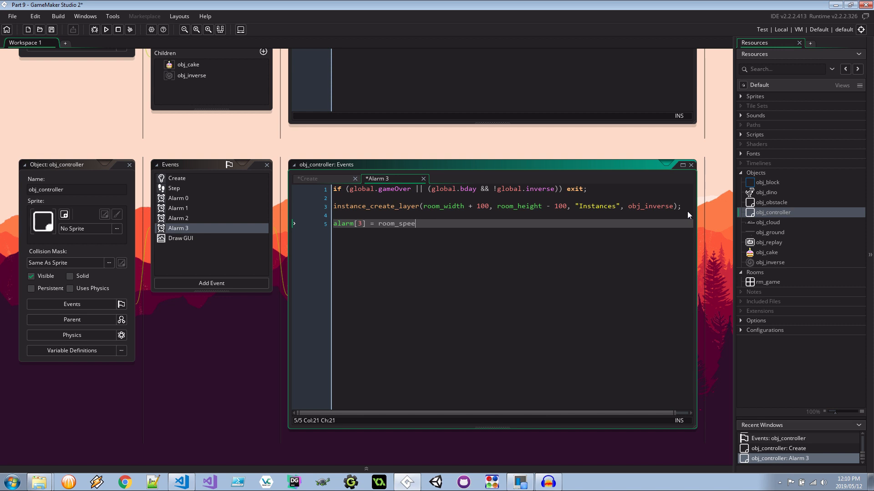
pyautogui.write('d * 7;')
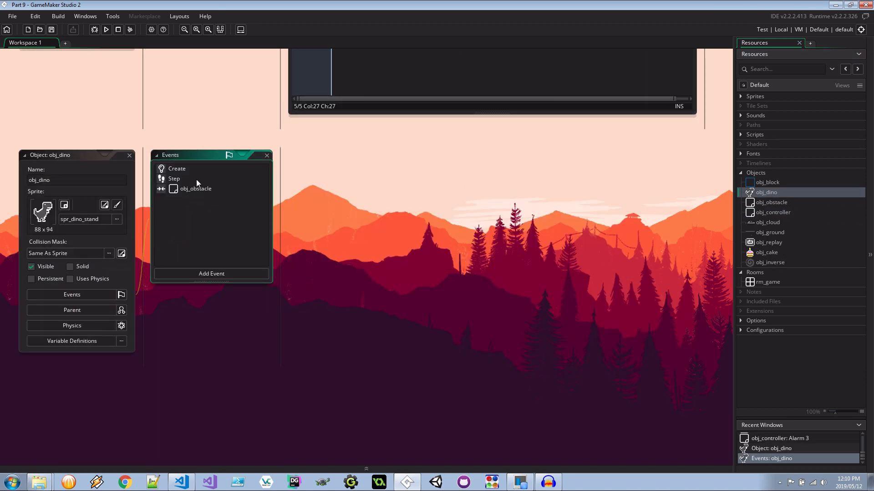
# Wrap the cake code in if (other.object_index == obj_cake) ending with exit; in obj_dino's obstacle collision
pyautogui.doubleClick(195, 189)
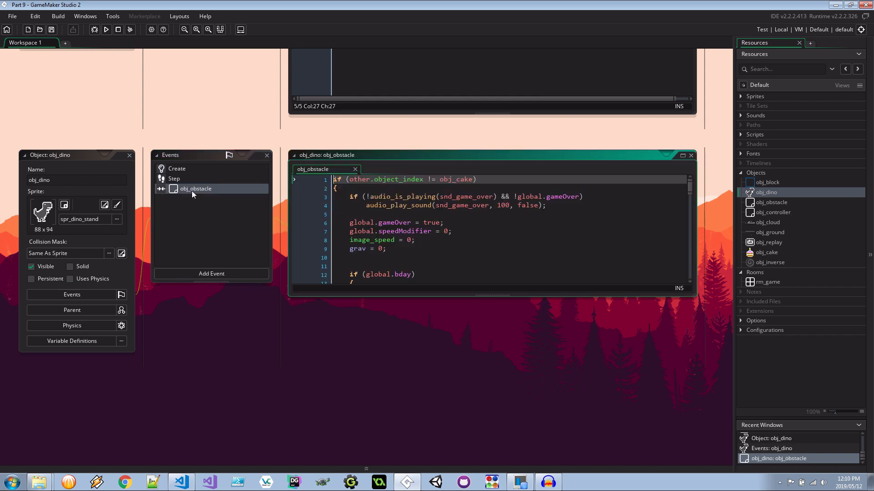
pyautogui.scroll(-3)
pyautogui.write('if (other.')
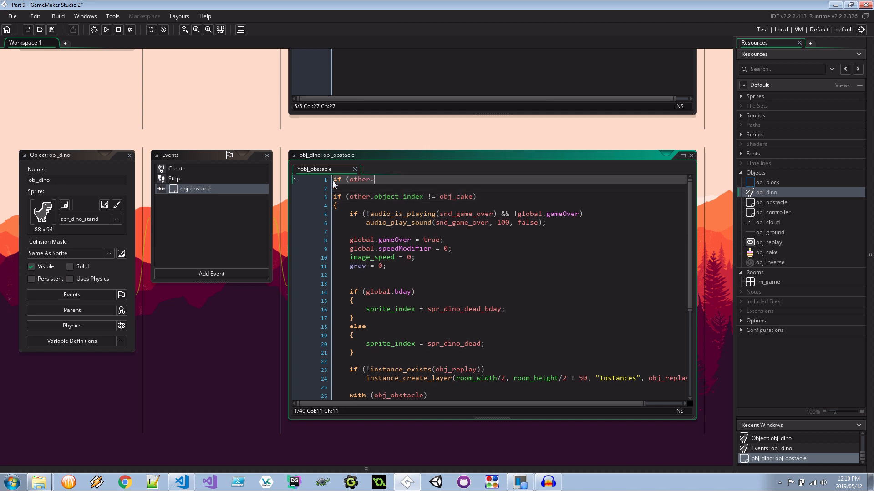
pyautogui.write('object_index')
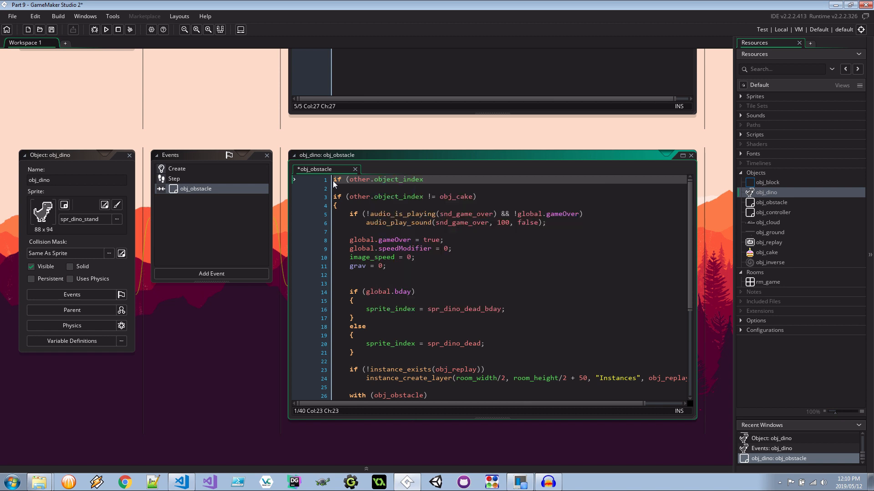
pyautogui.write('== obj_cake)')
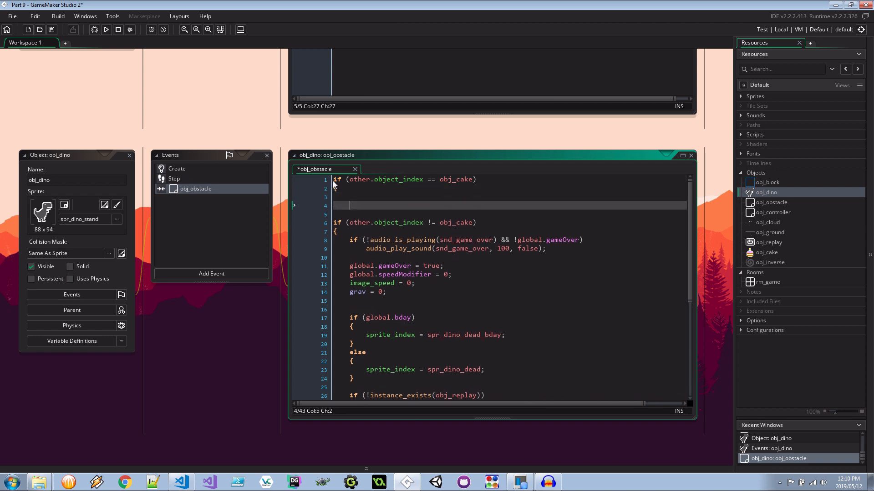
pyautogui.scroll(-3)
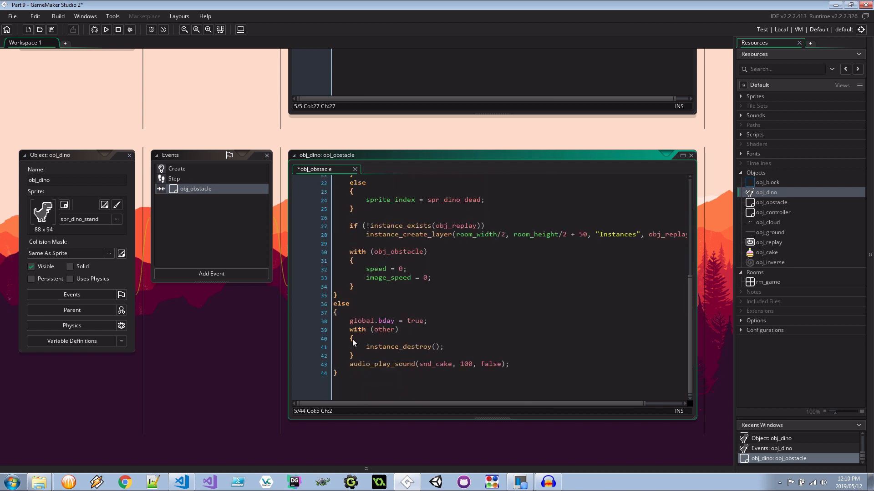
pyautogui.scroll(3)
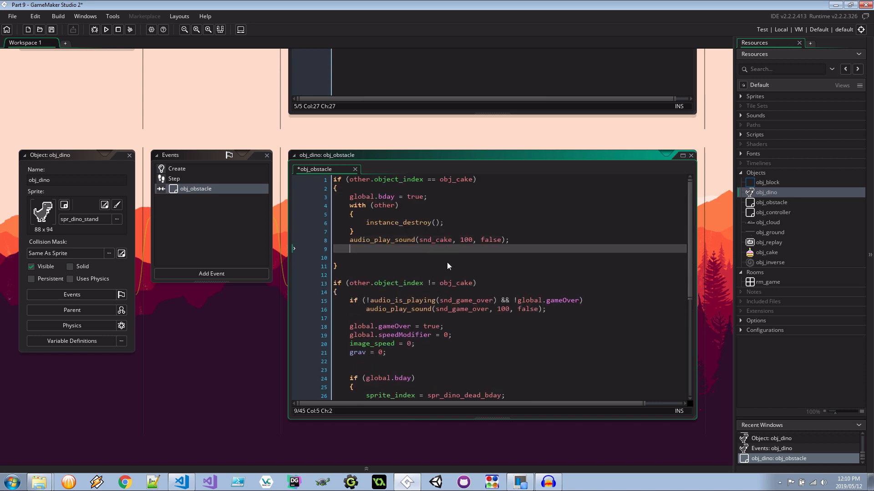
pyautogui.write('exit;')
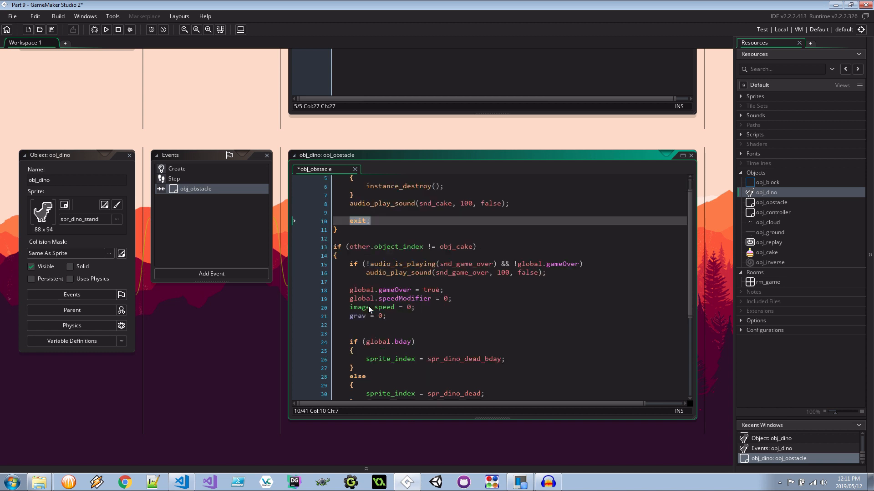
pyautogui.scroll(-3)
pyautogui.write('//')
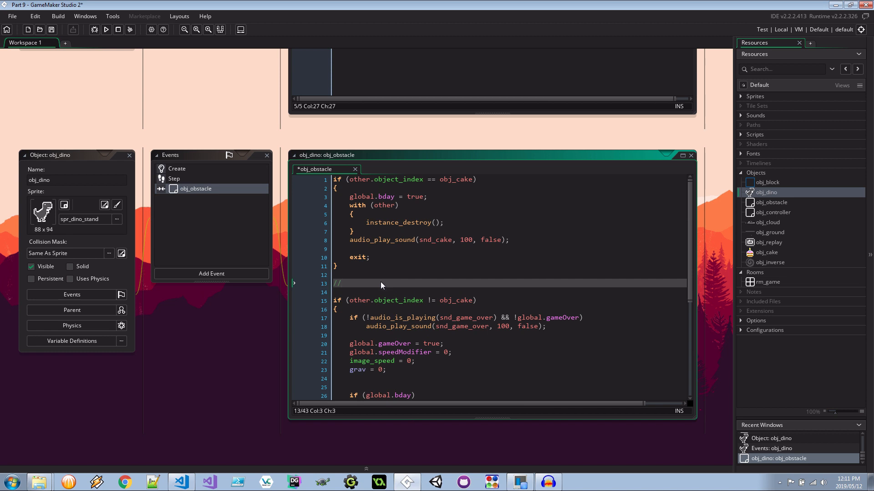
# Comment the death code with // this means death and start an if (other.object_index == obj_inverse) block
pyautogui.write('this means death')
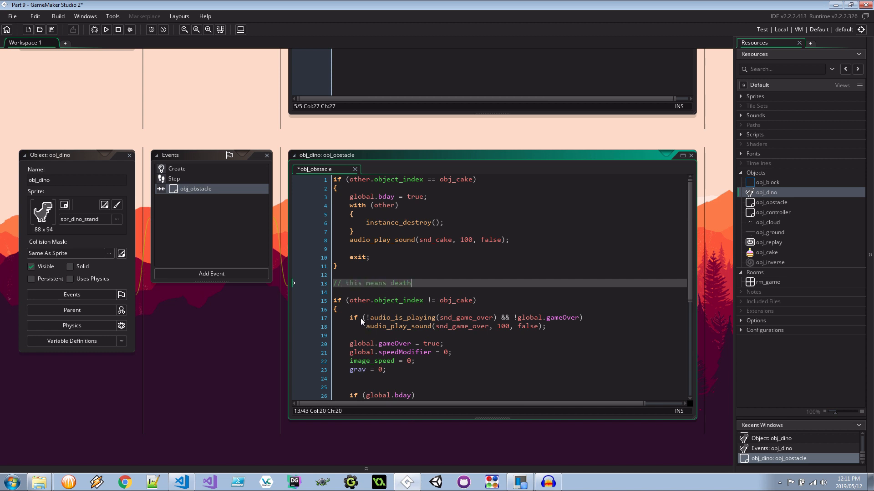
pyautogui.scroll(-3)
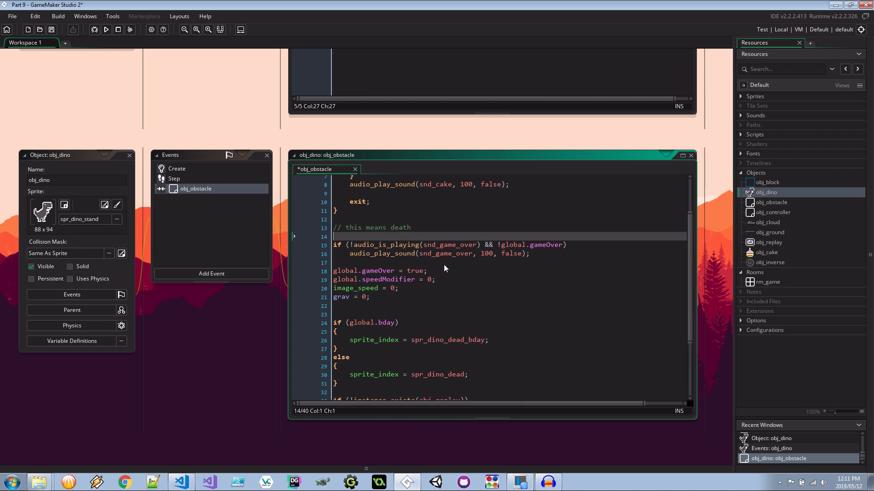
pyautogui.scroll(-3)
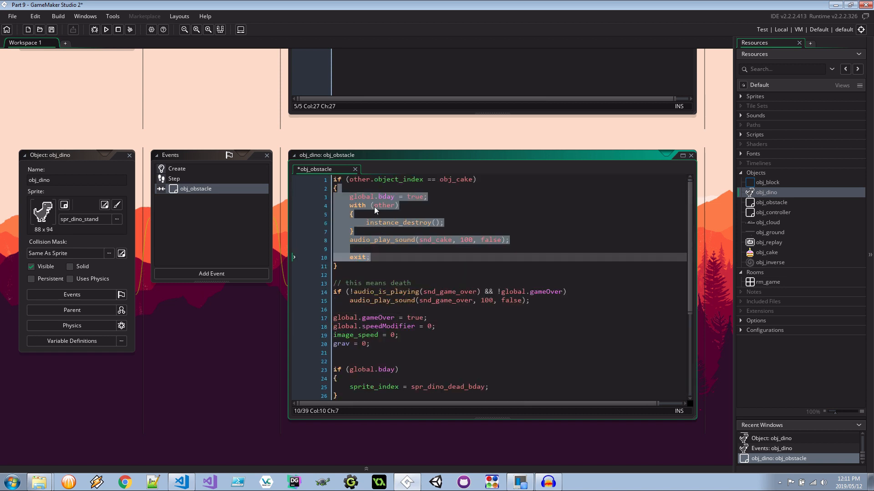
pyautogui.scroll(-3)
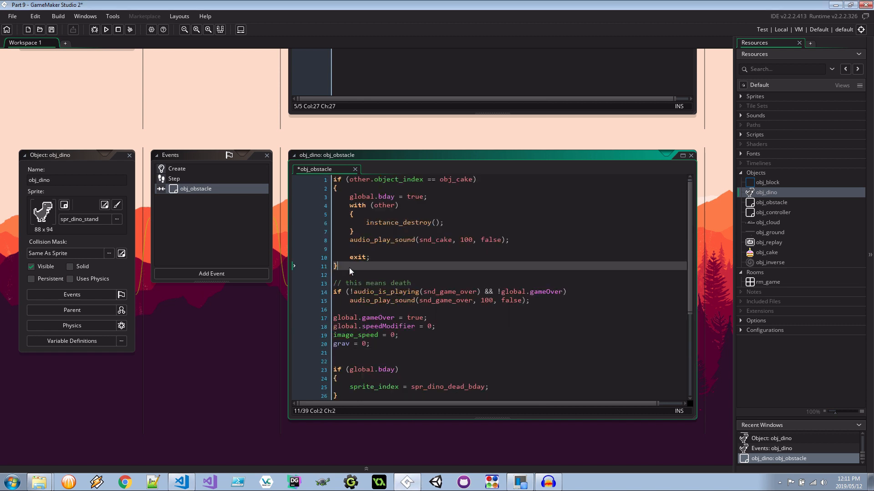
pyautogui.write('if (oth')
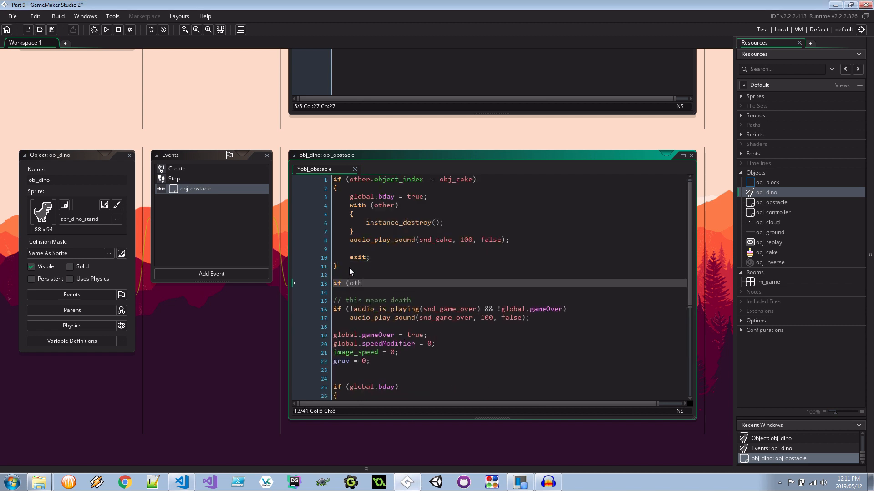
pyautogui.write('er.object_index ==')
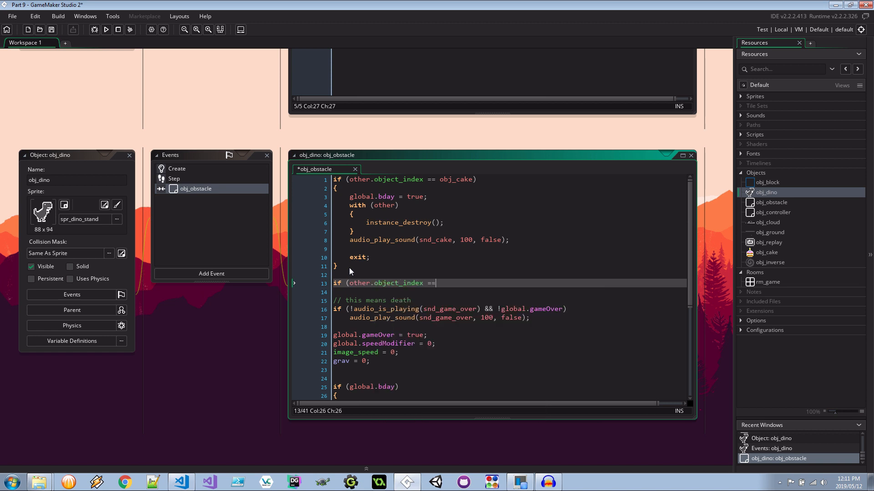
pyautogui.write('obj>inver')
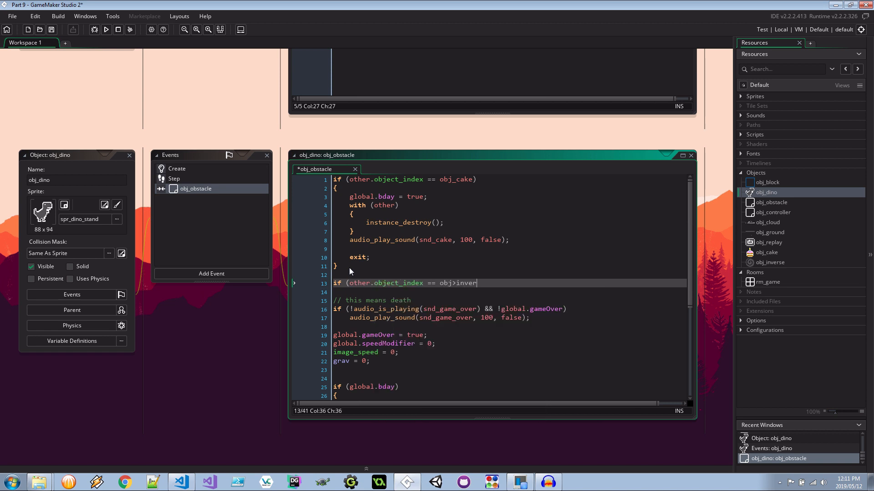
pyautogui.write('se')
pyautogui.click(508, 293)
pyautogui.write('{')
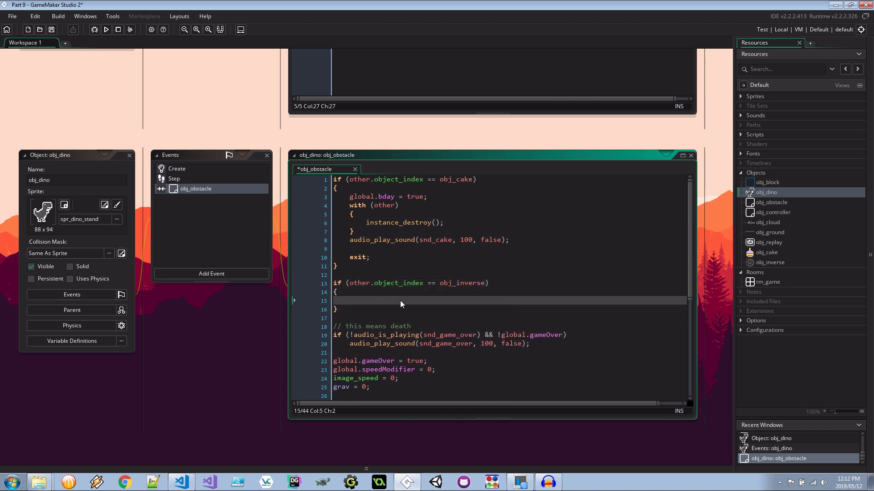
# Inside it toggle global.inverse, destroy the other instance with (other), and exit
pyautogui.write('global')
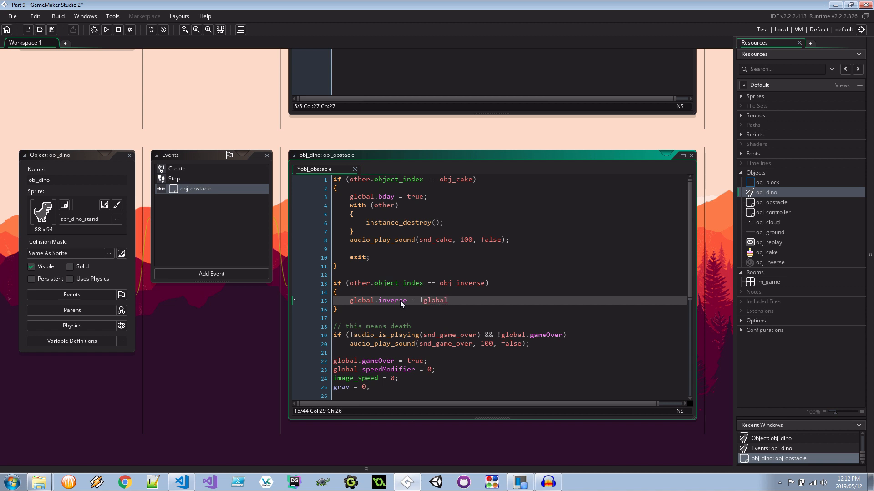
pyautogui.write('.inverse;')
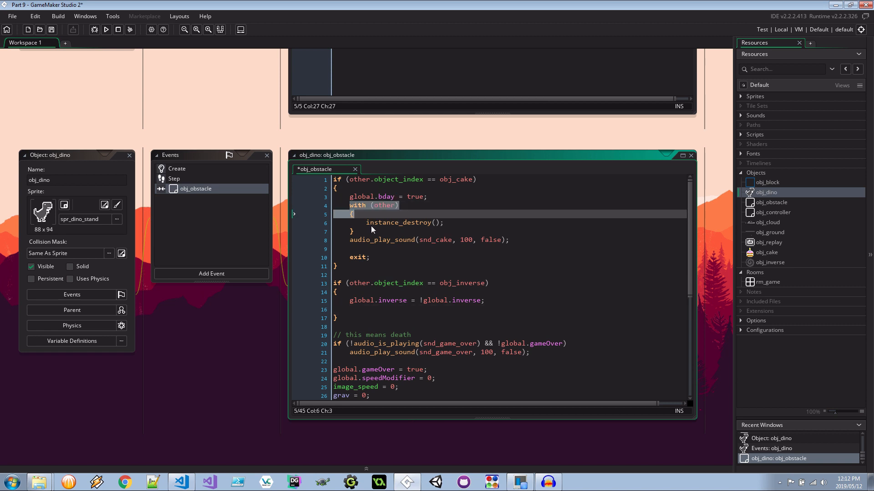
pyautogui.click(396, 310)
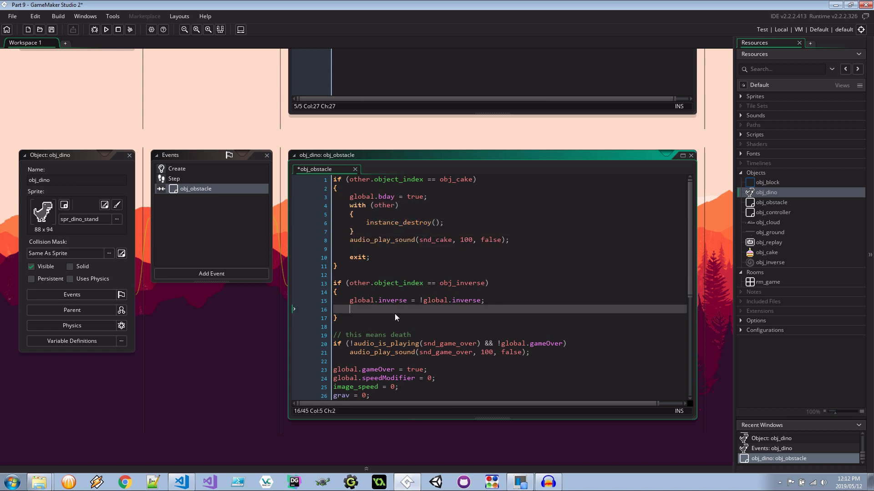
pyautogui.write('with (other)')
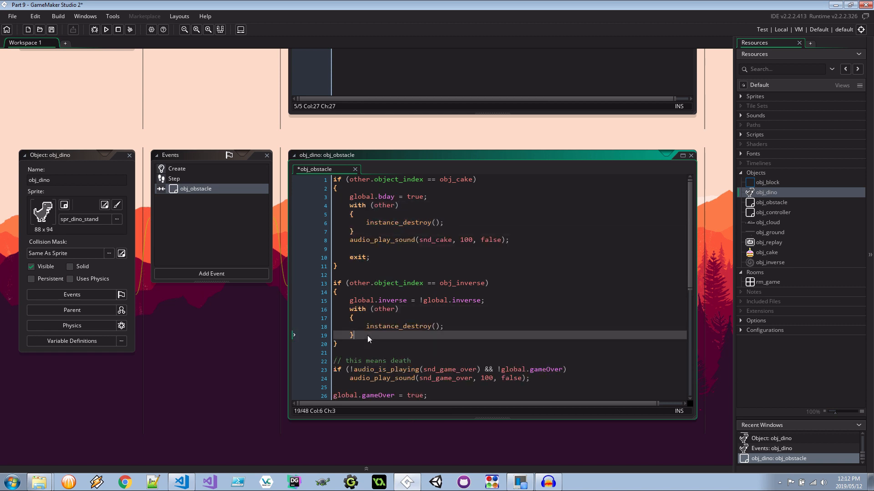
pyautogui.write('exit;')
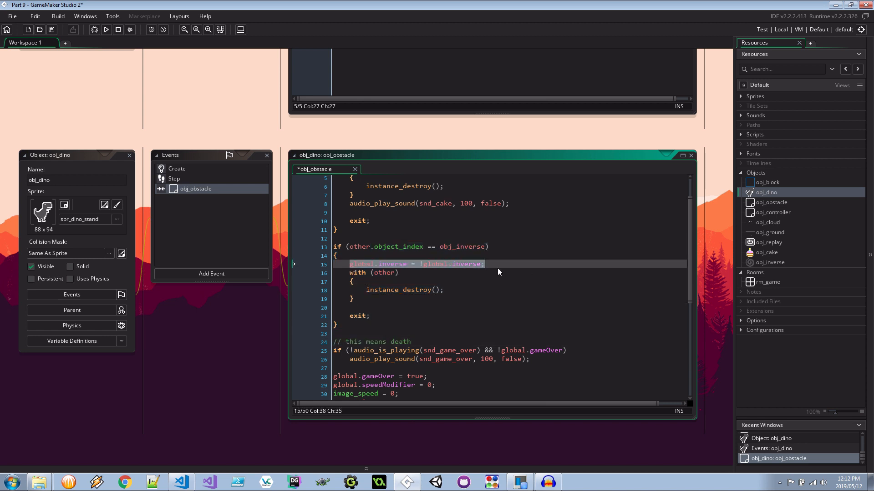
pyautogui.moveTo(485, 264); pyautogui.dragTo(378, 301)
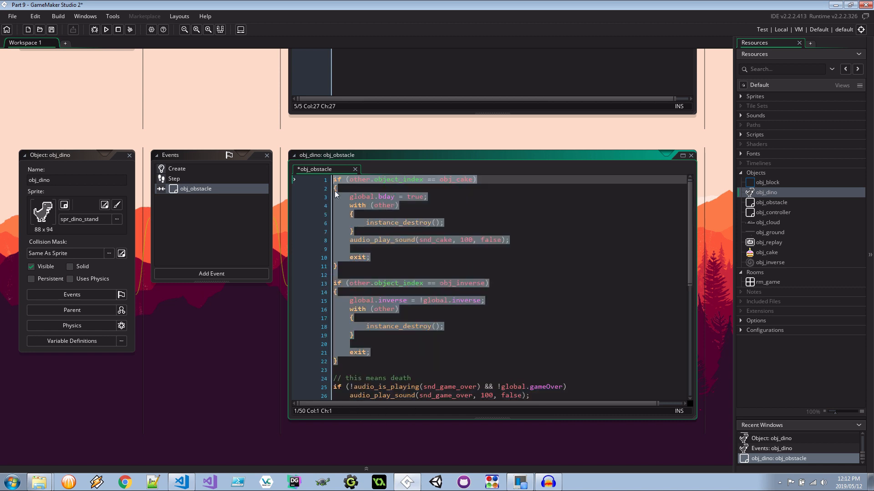
pyautogui.scroll(-3)
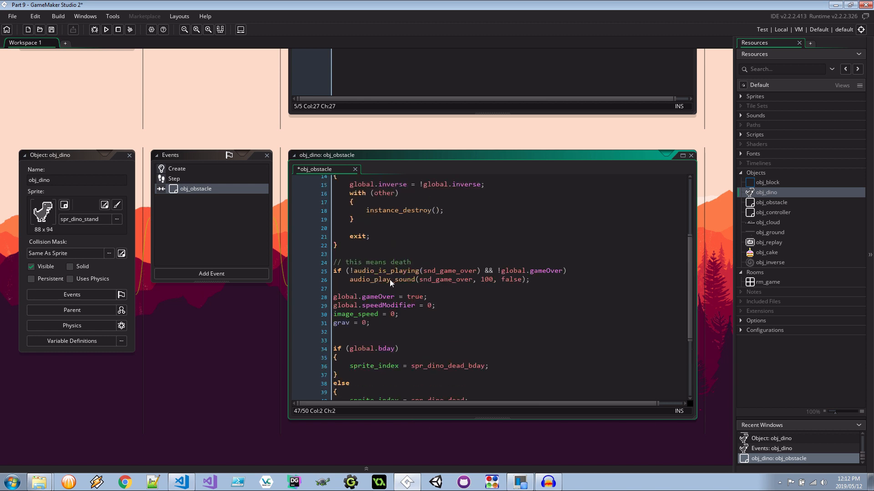
pyautogui.moveTo(365, 260)
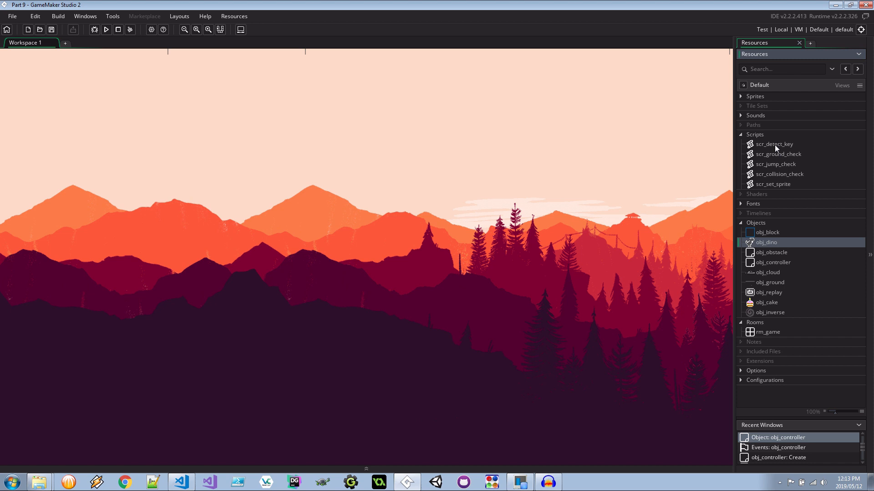
pyautogui.moveTo(788, 145)
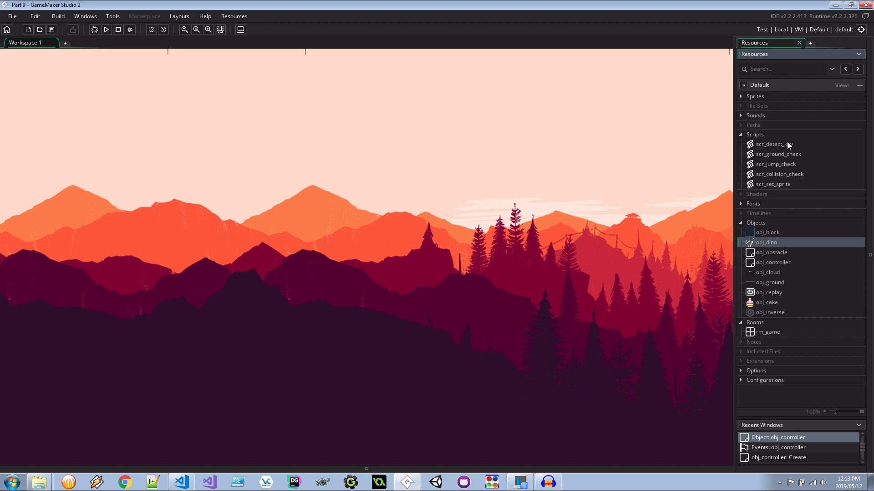
pyautogui.moveTo(780, 185)
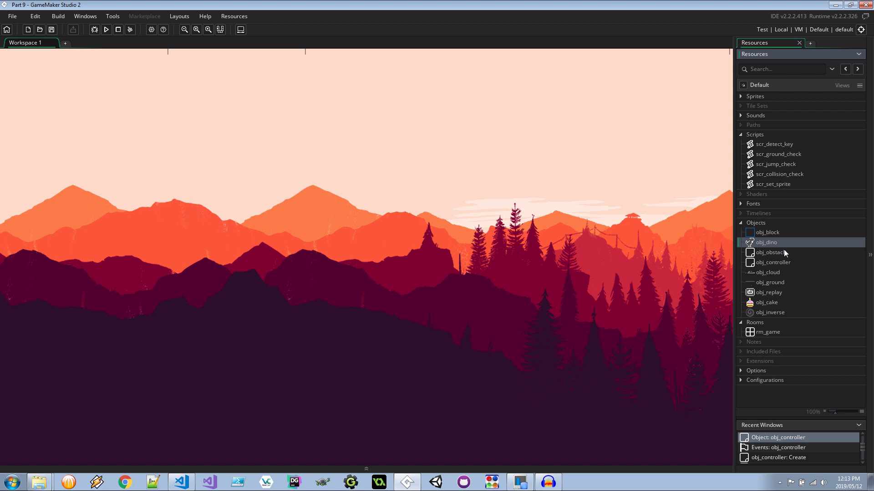
pyautogui.moveTo(783, 251)
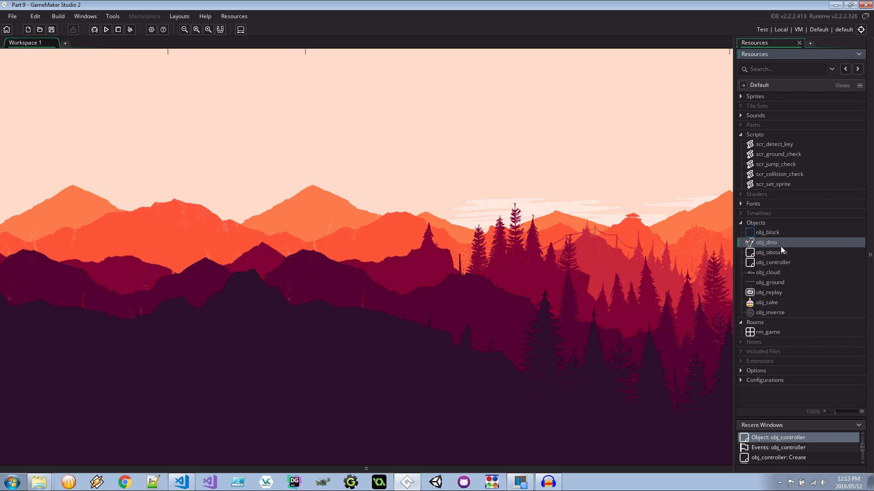
# In scr_detect_key, add the alternate duck key assignment duckKeyAlt = vk_alt
pyautogui.doubleClick(774, 144)
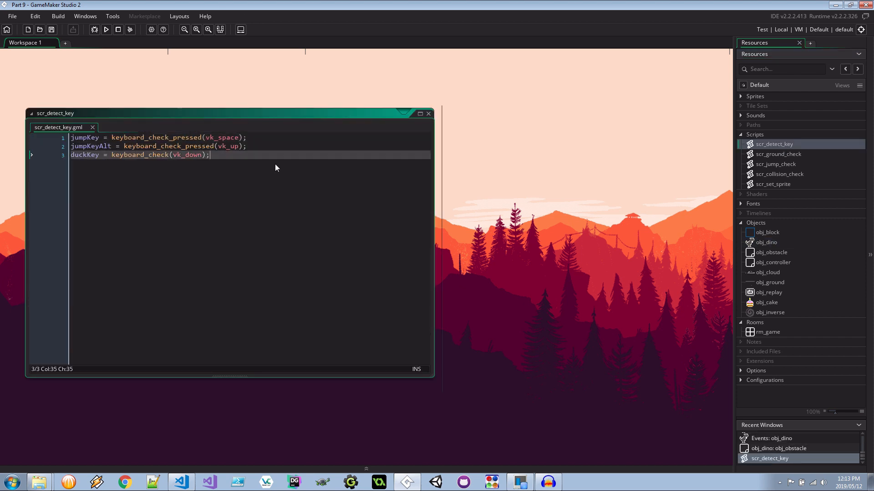
pyautogui.write('duk')
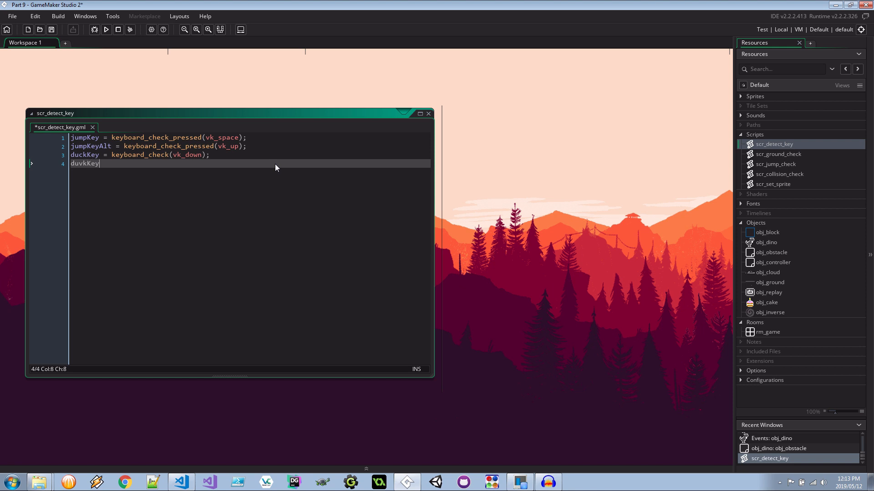
pyautogui.write('Alt = keyboard_check(vk_down);')
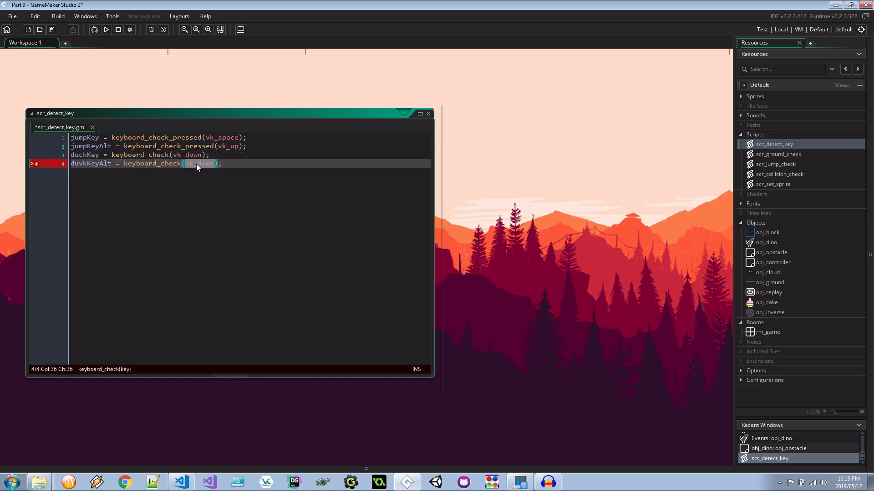
pyautogui.write('vk_alt')
pyautogui.write('if (!global.')
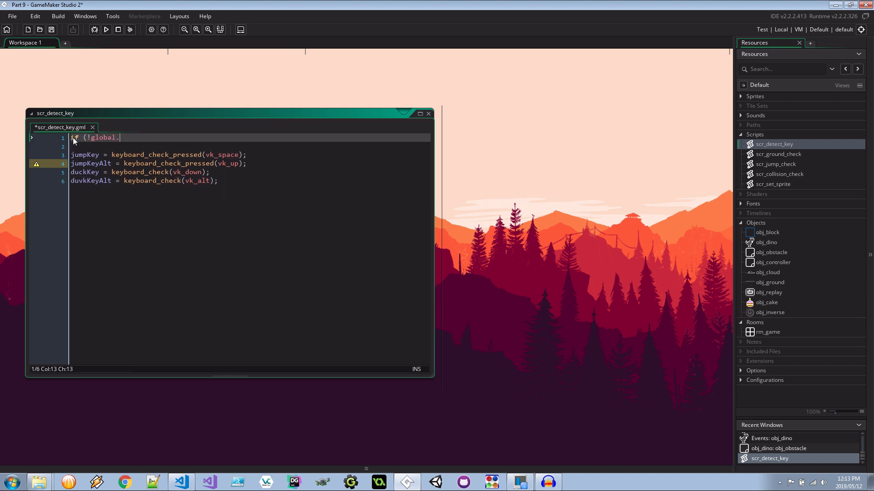
# Wrap the key checks in if (!global.inverse) and add an else block with jump and duck keys swapped
pyautogui.write('inverse)')
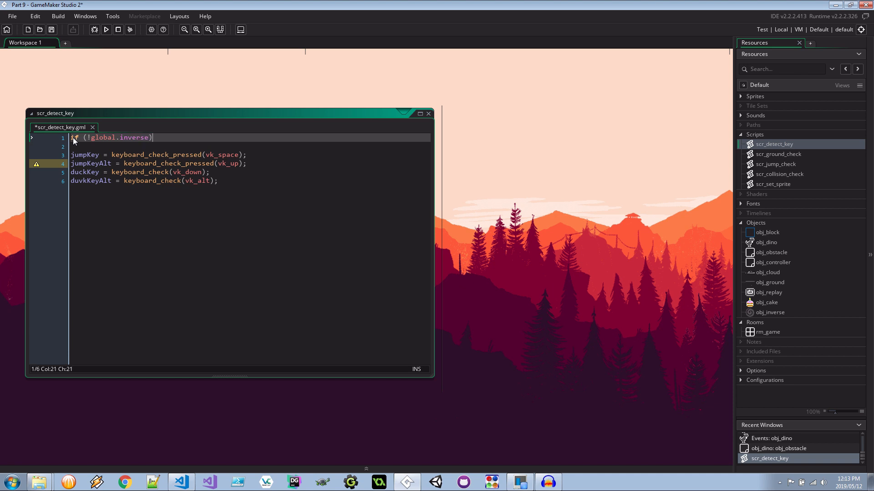
pyautogui.write('{')
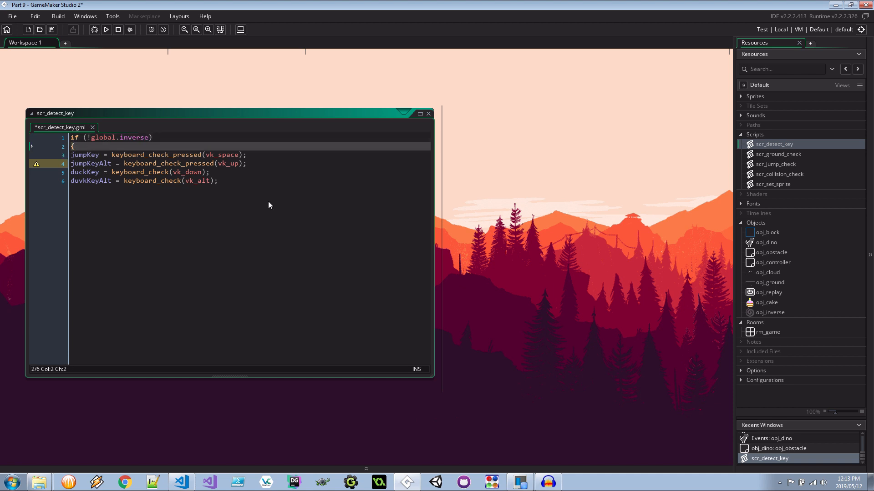
pyautogui.write('}')
pyautogui.write('e')
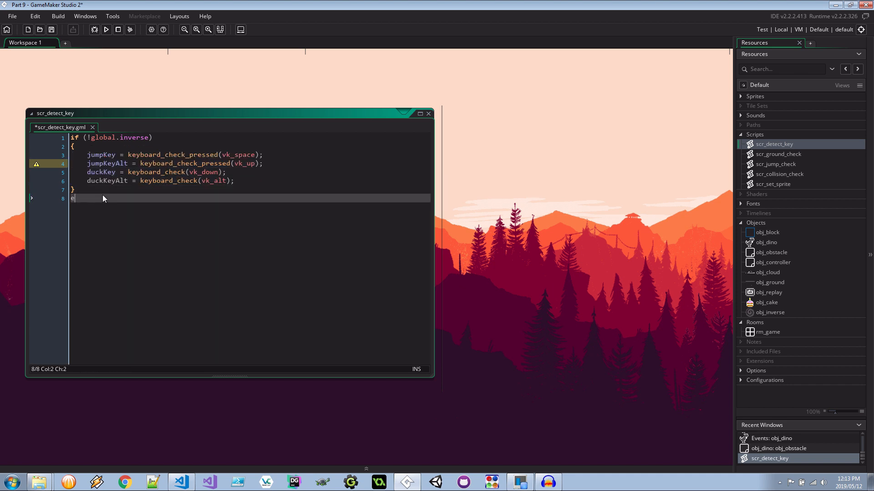
pyautogui.write('lse {')
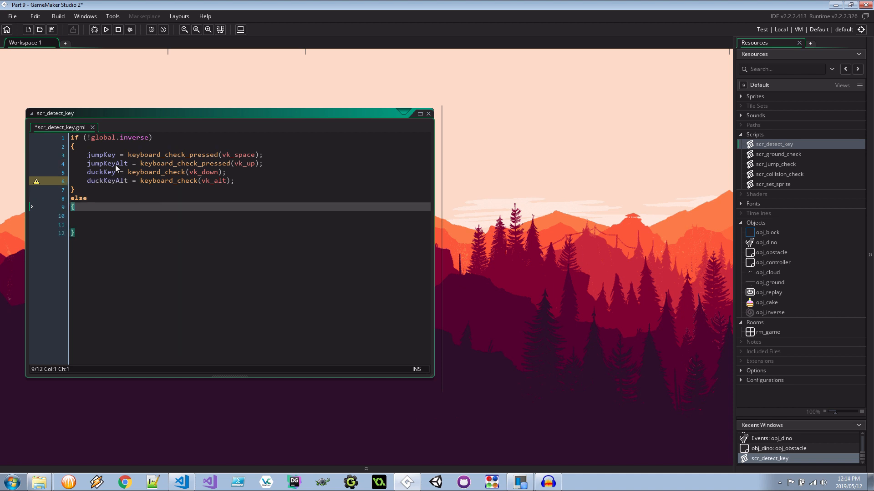
pyautogui.moveTo(87, 155); pyautogui.dragTo(234, 180)
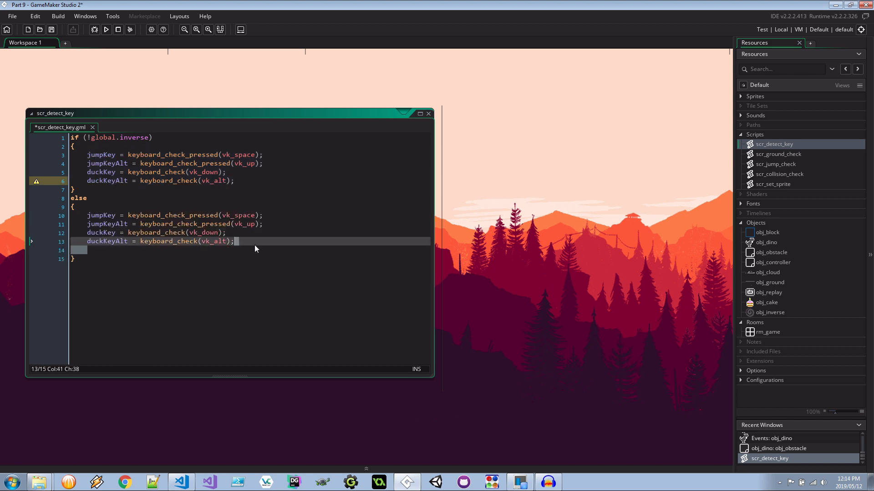
pyautogui.press('Backspace')
pyautogui.write('space')
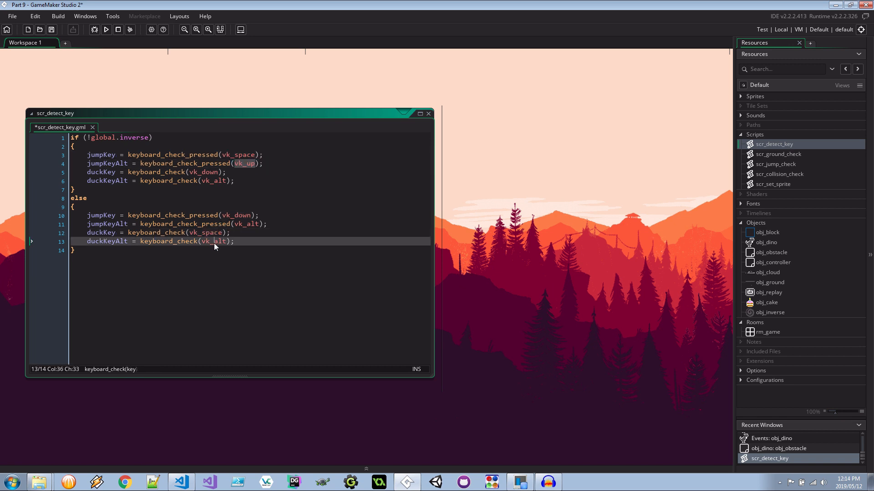
pyautogui.write('vk_up')
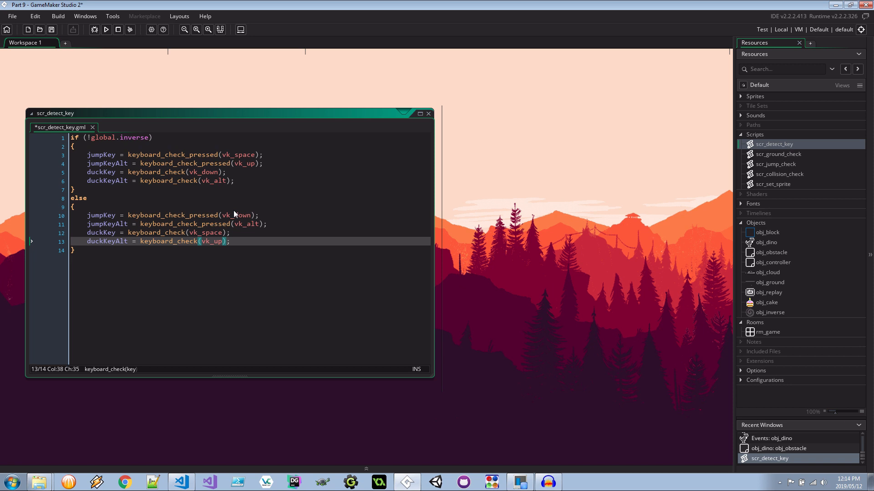
pyautogui.moveTo(238, 224)
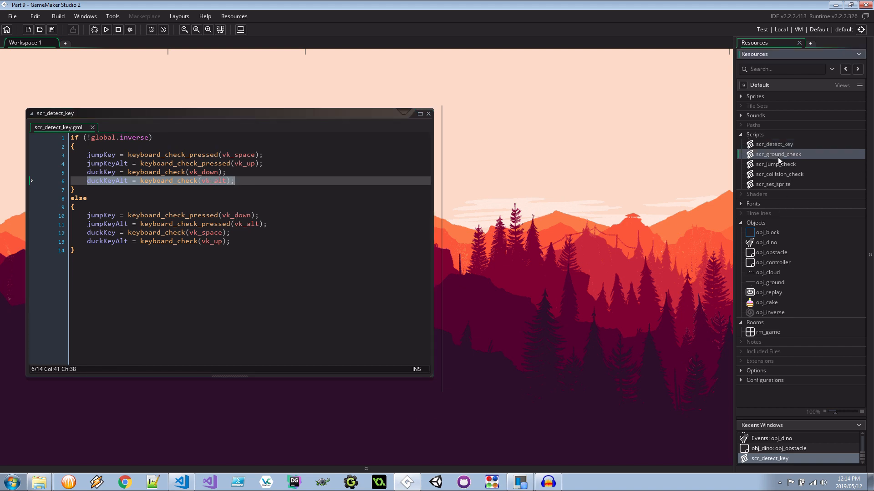
# In scr_ground_check, extend the duck conditions to duckKey || duckKeyAlt and !duckKey && !duckKeyAlt
pyautogui.doubleClick(778, 154)
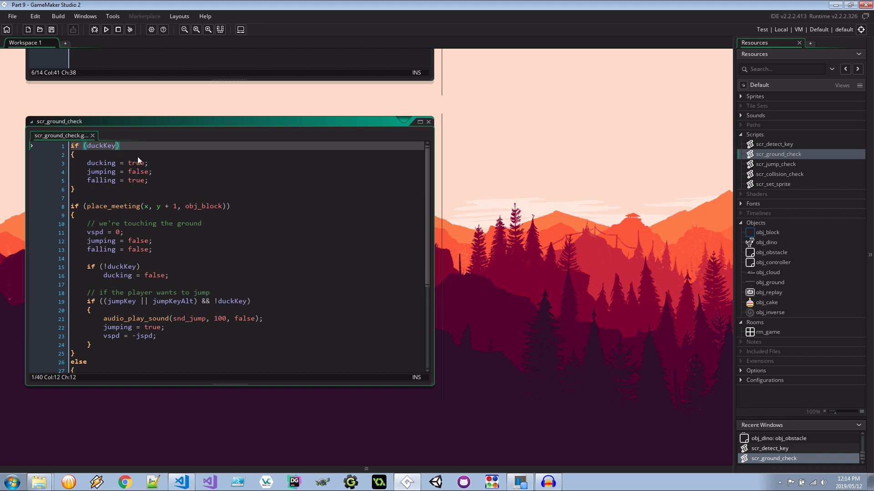
pyautogui.write('|| duckKeyAlt')
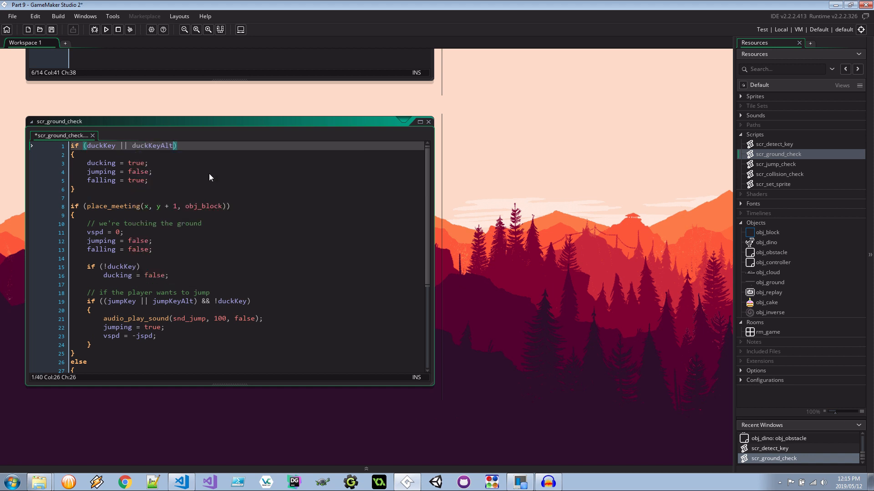
pyautogui.click(131, 267)
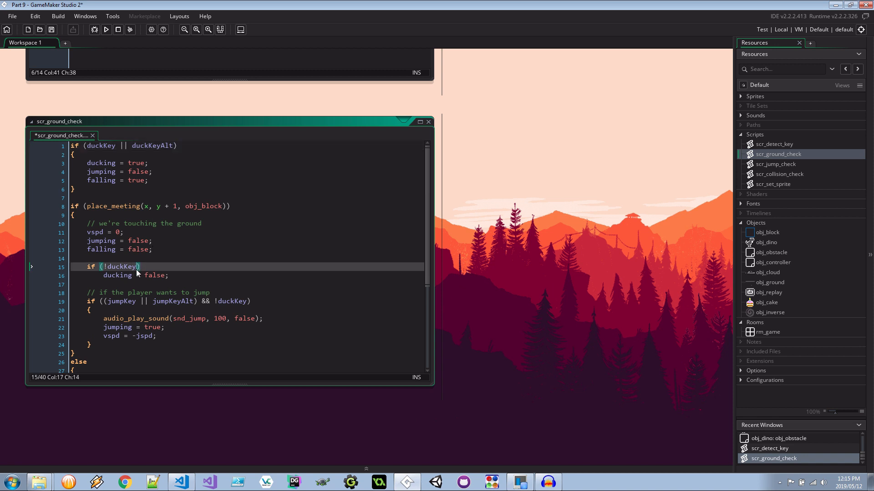
pyautogui.moveTo(139, 270)
pyautogui.write(' && !')
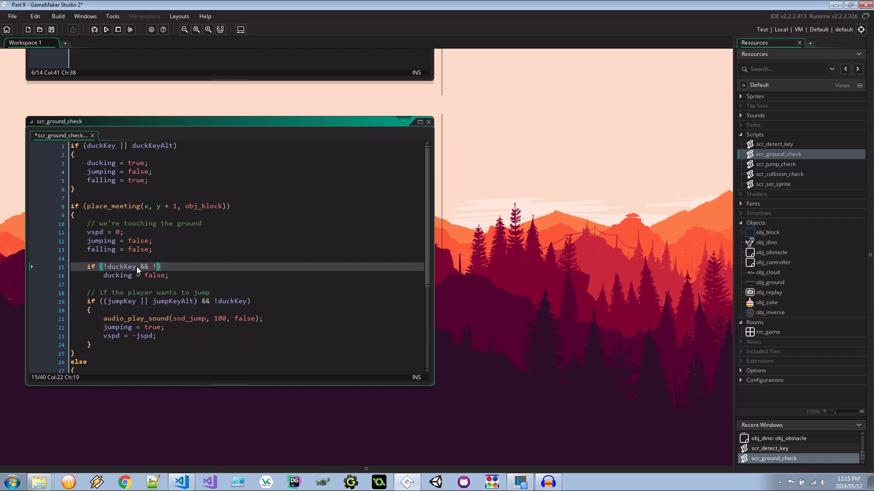
pyautogui.write('duckKey')
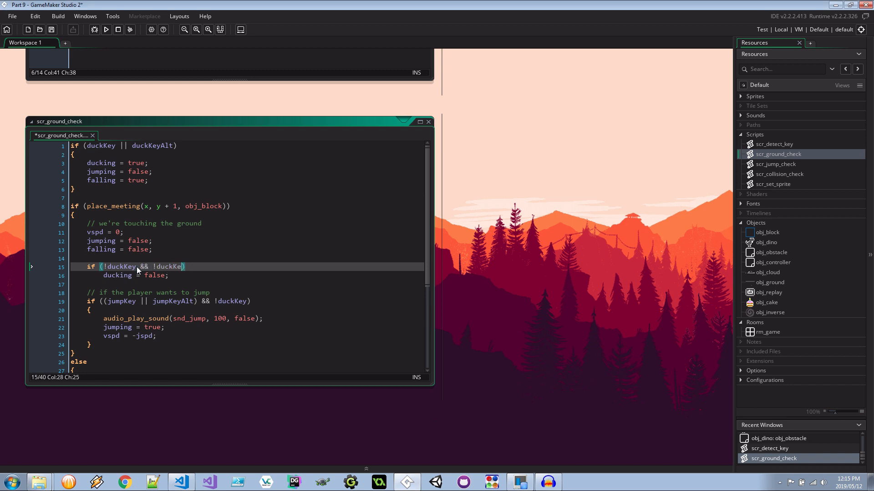
pyautogui.write('Alt')
pyautogui.click(245, 300)
pyautogui.write('(')
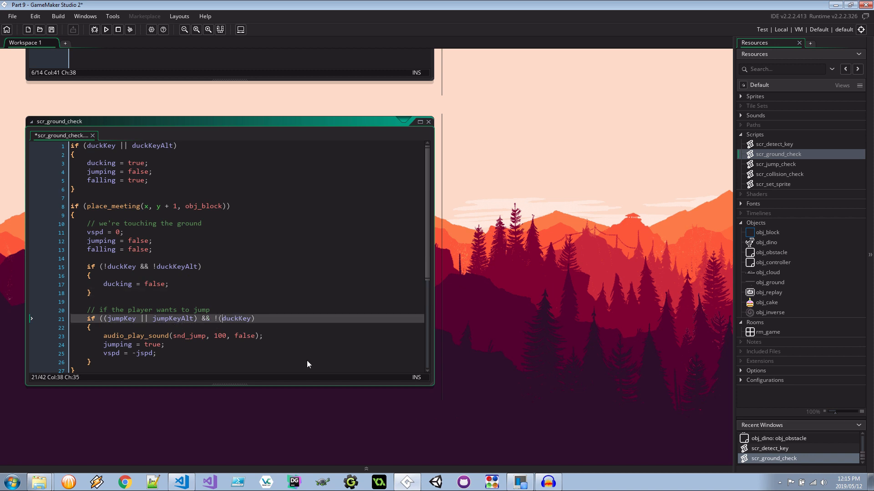
pyautogui.write('||')
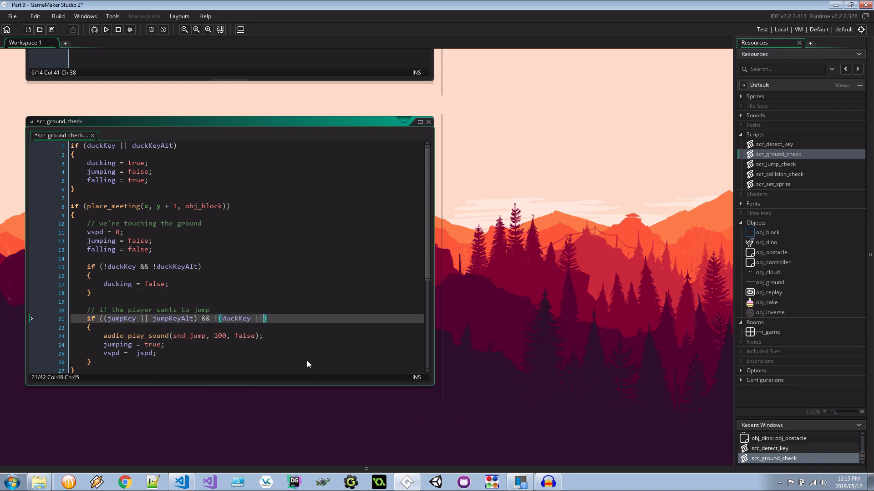
pyautogui.write('duck')
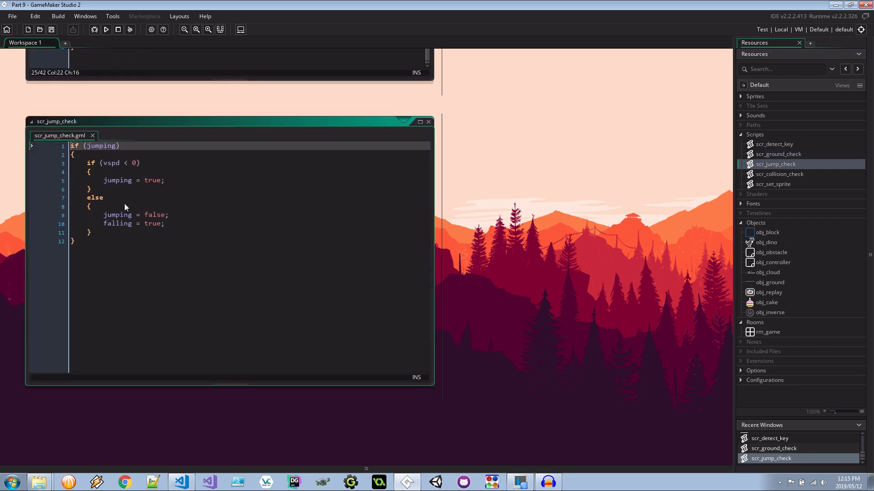
# Close the remaining script editor so the workspace is empty
pyautogui.click(778, 174)
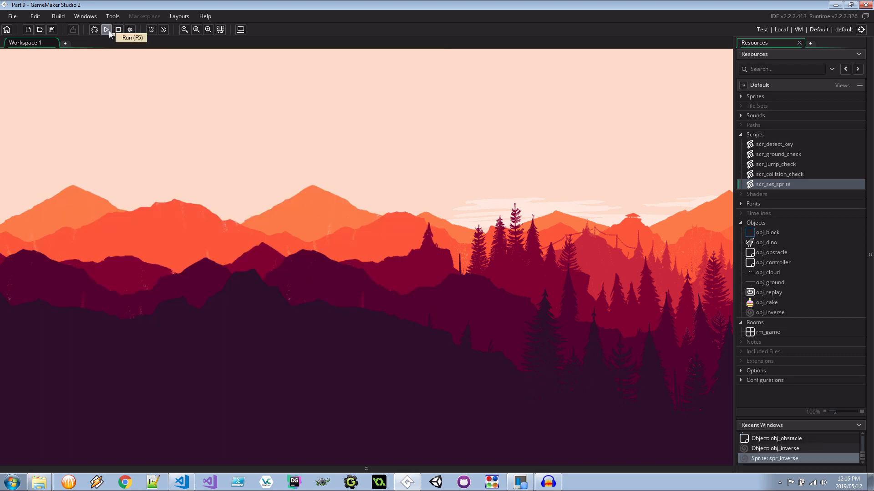
# Run the dino game and play until the Game Over screen shows score 294
pyautogui.click(105, 29)
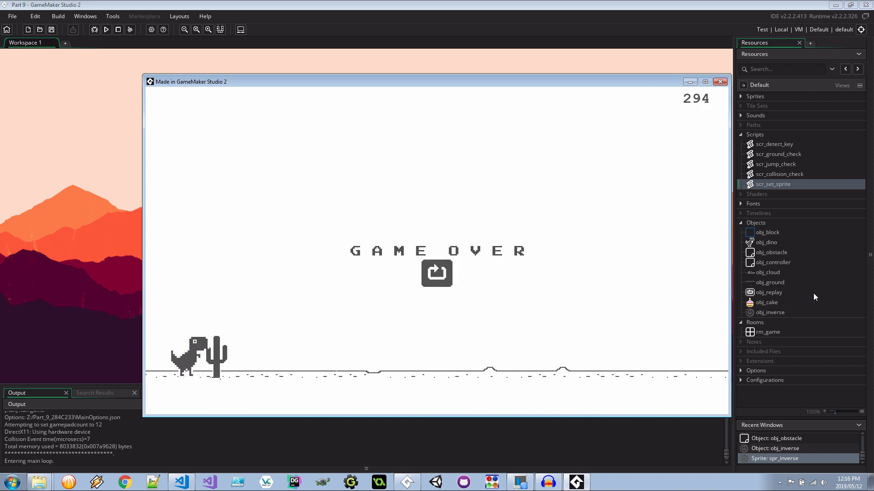
pyautogui.click(436, 273)
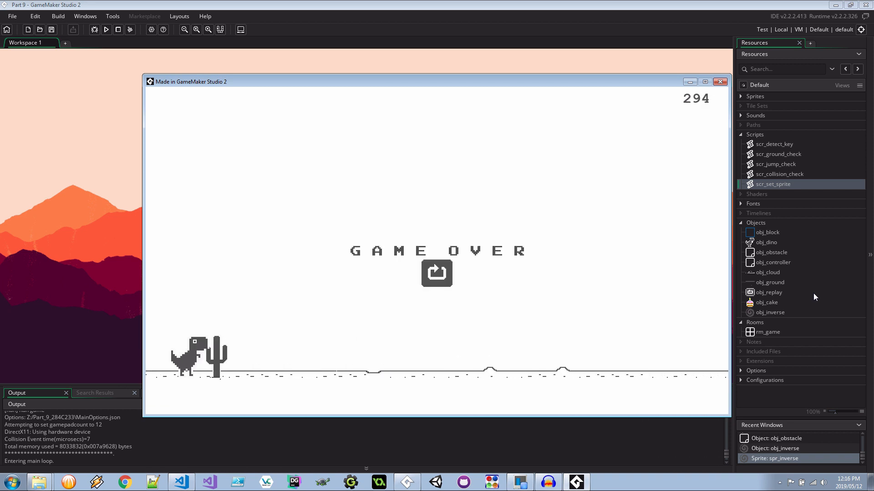
pyautogui.moveTo(534, 165)
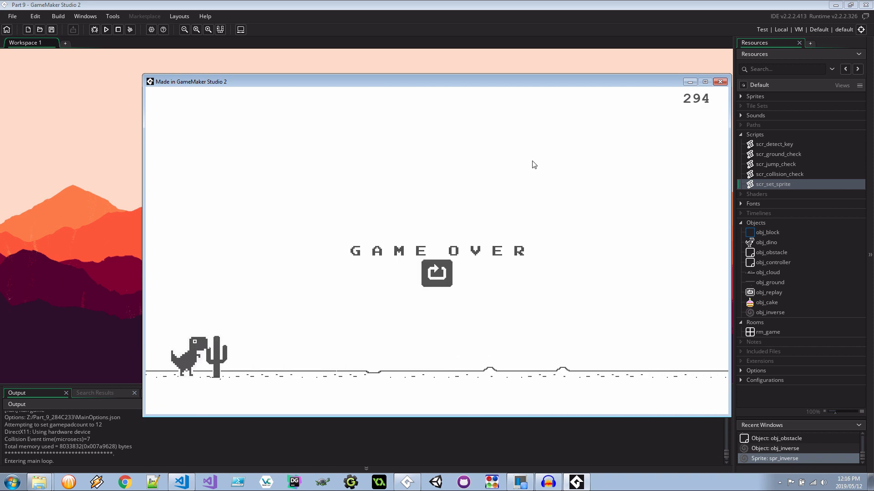